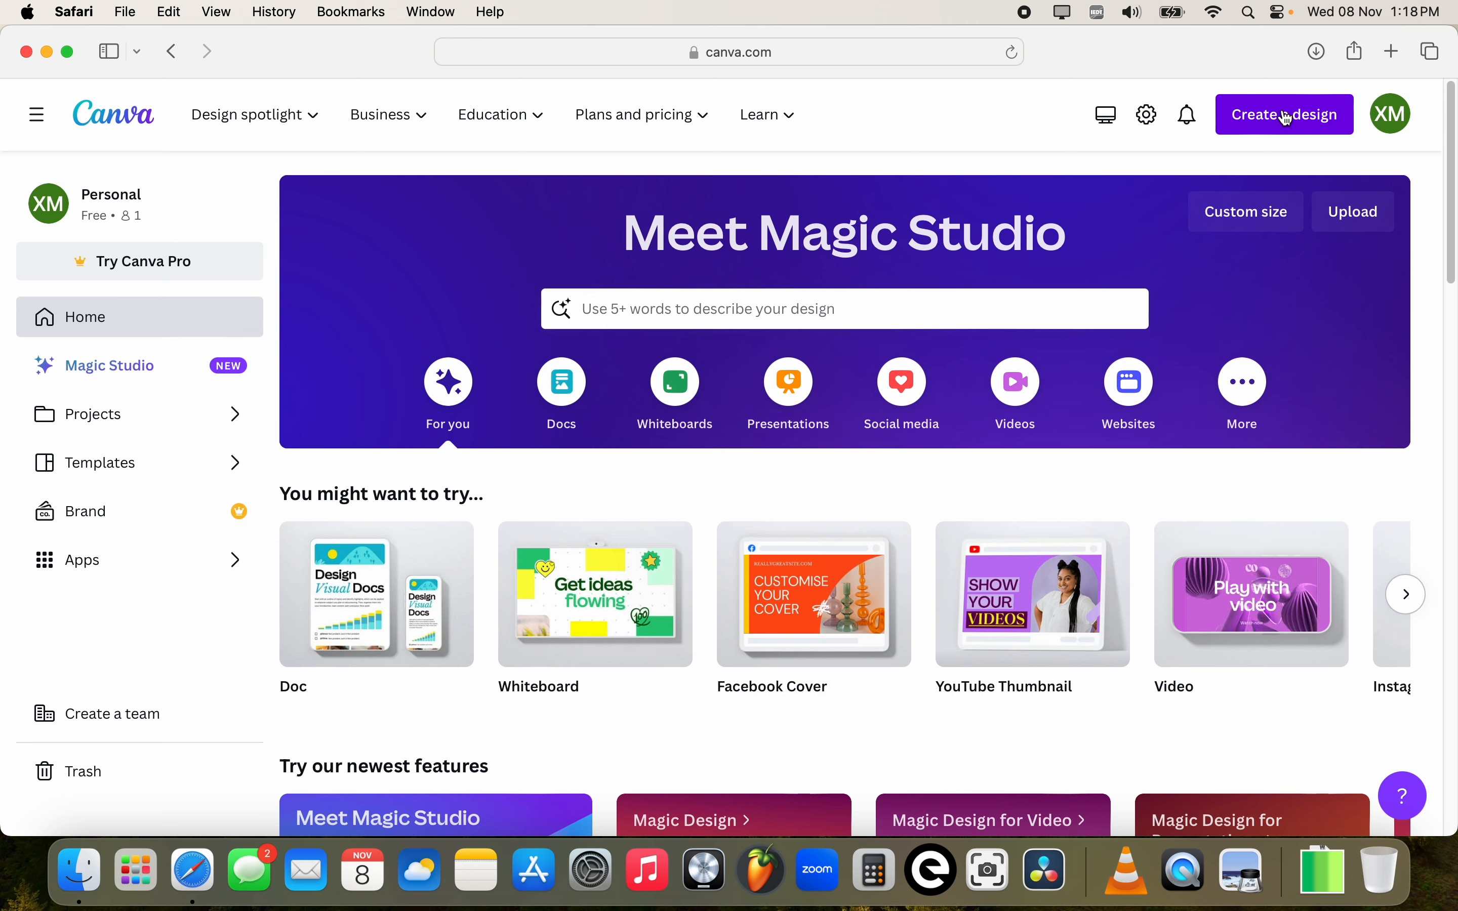
Create a new blank Instagram Post (Square) design from the Create a design list.
click(1284, 114)
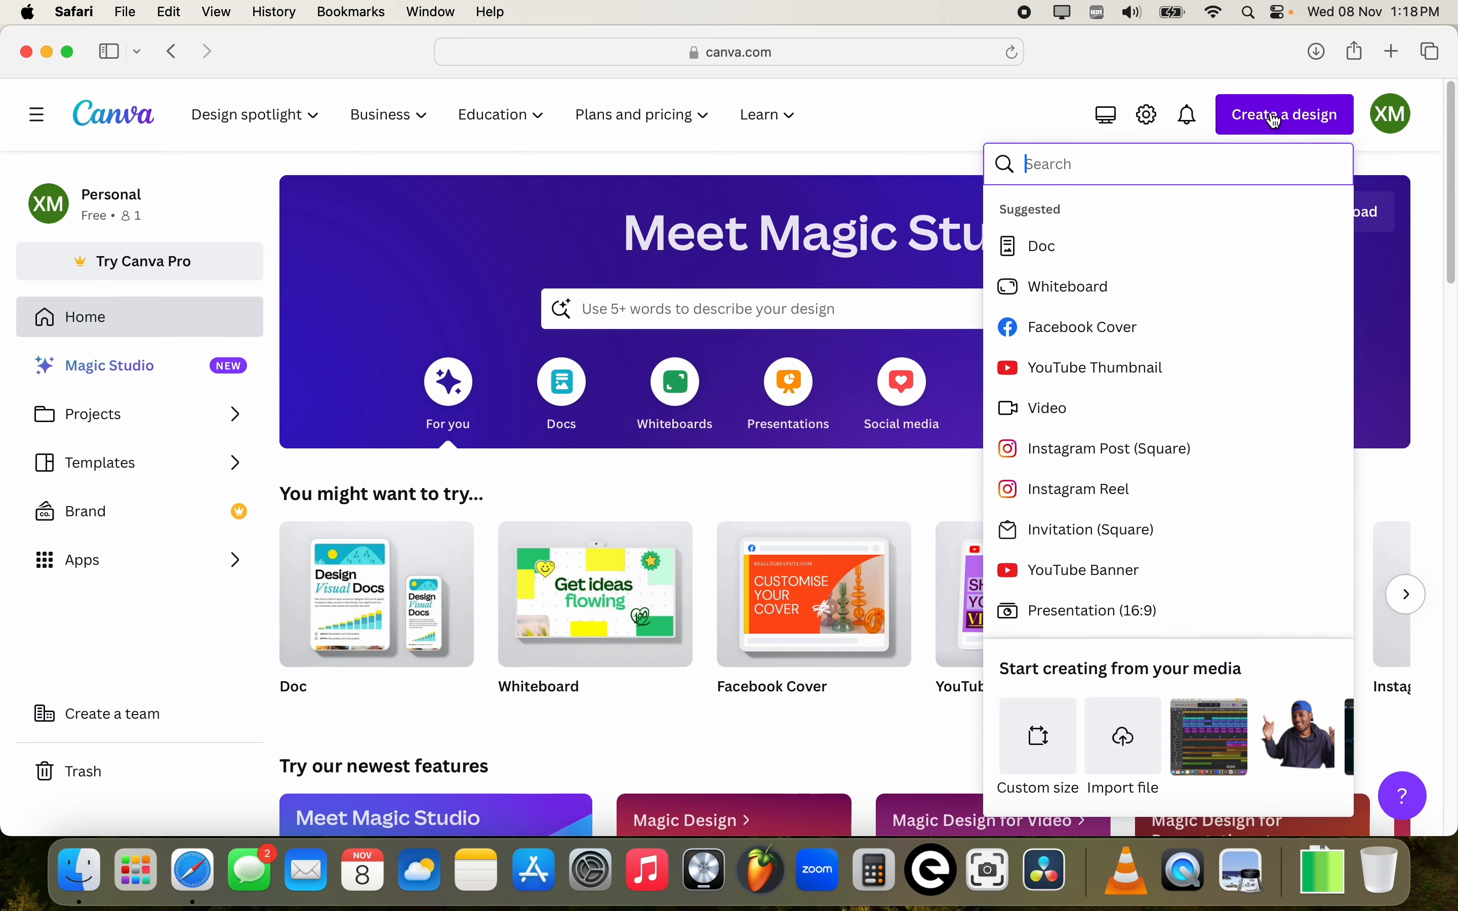
mouse_move(1030, 309)
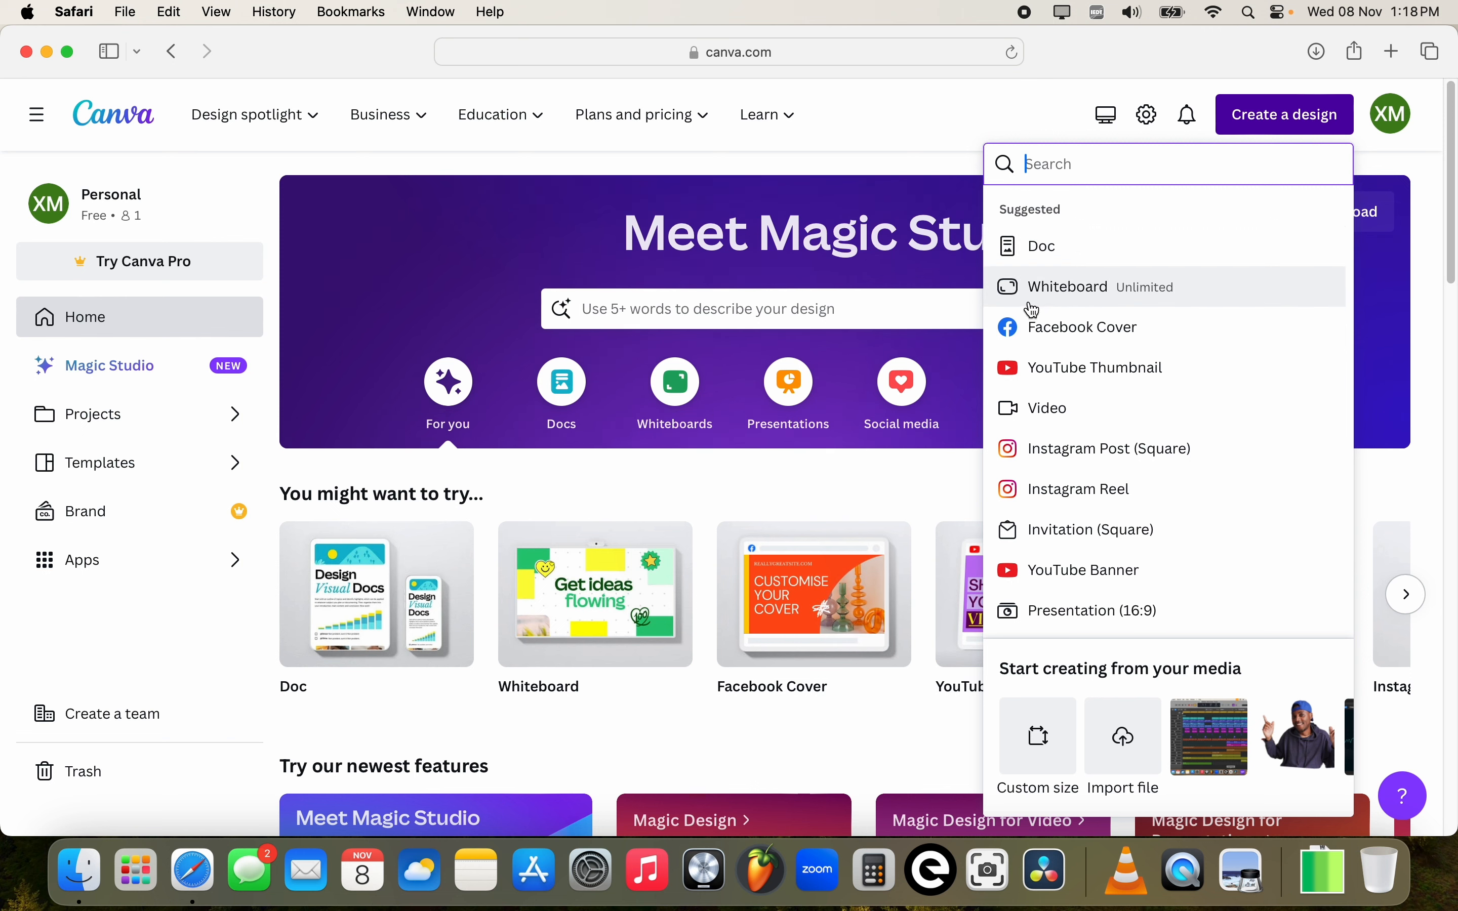
mouse_move(1112, 308)
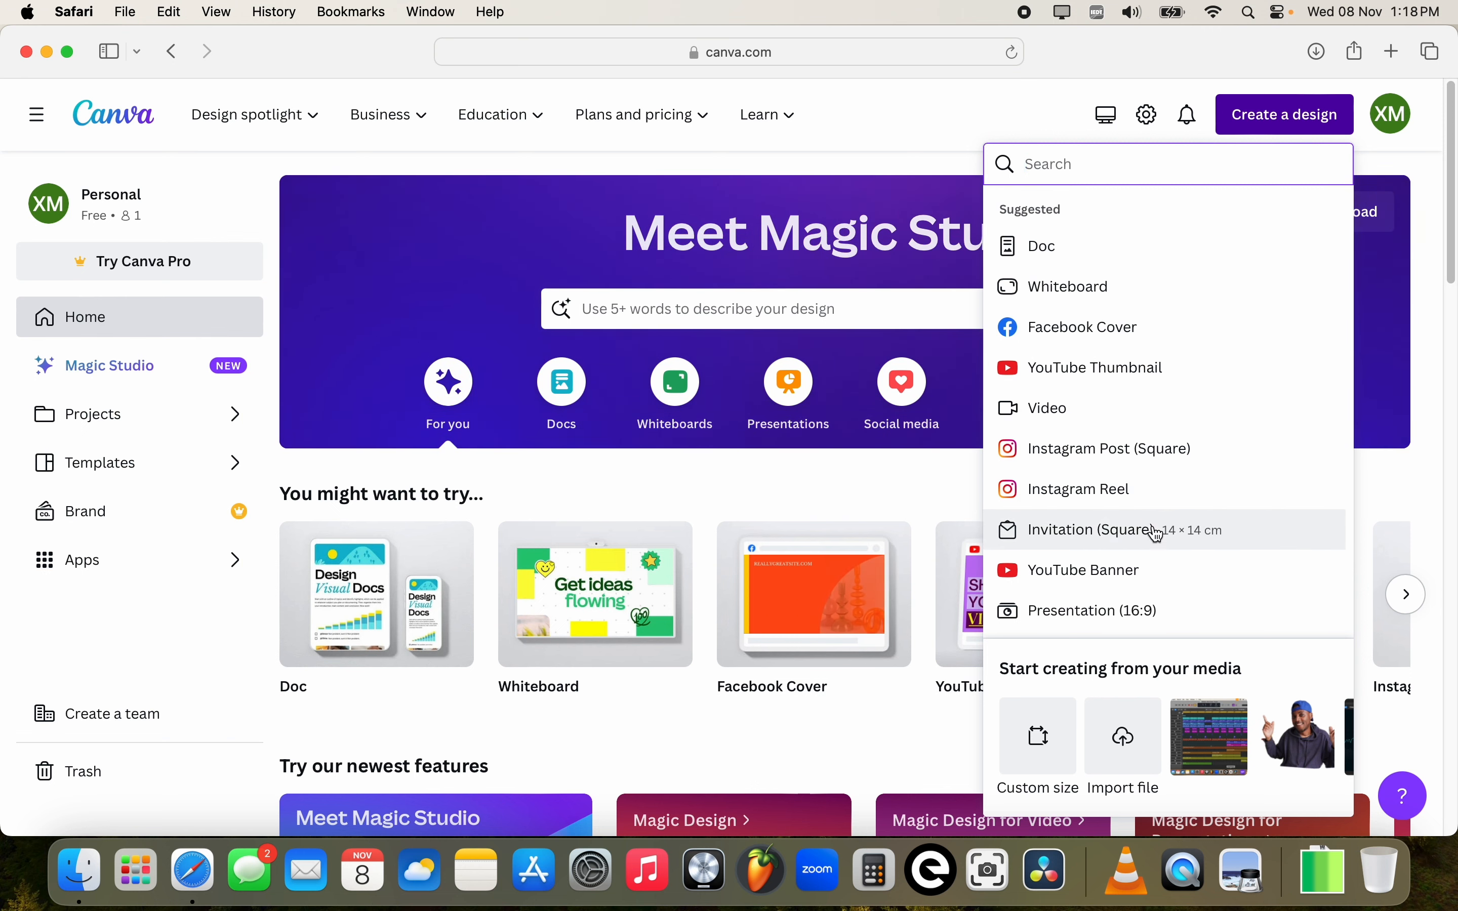
mouse_move(1167, 502)
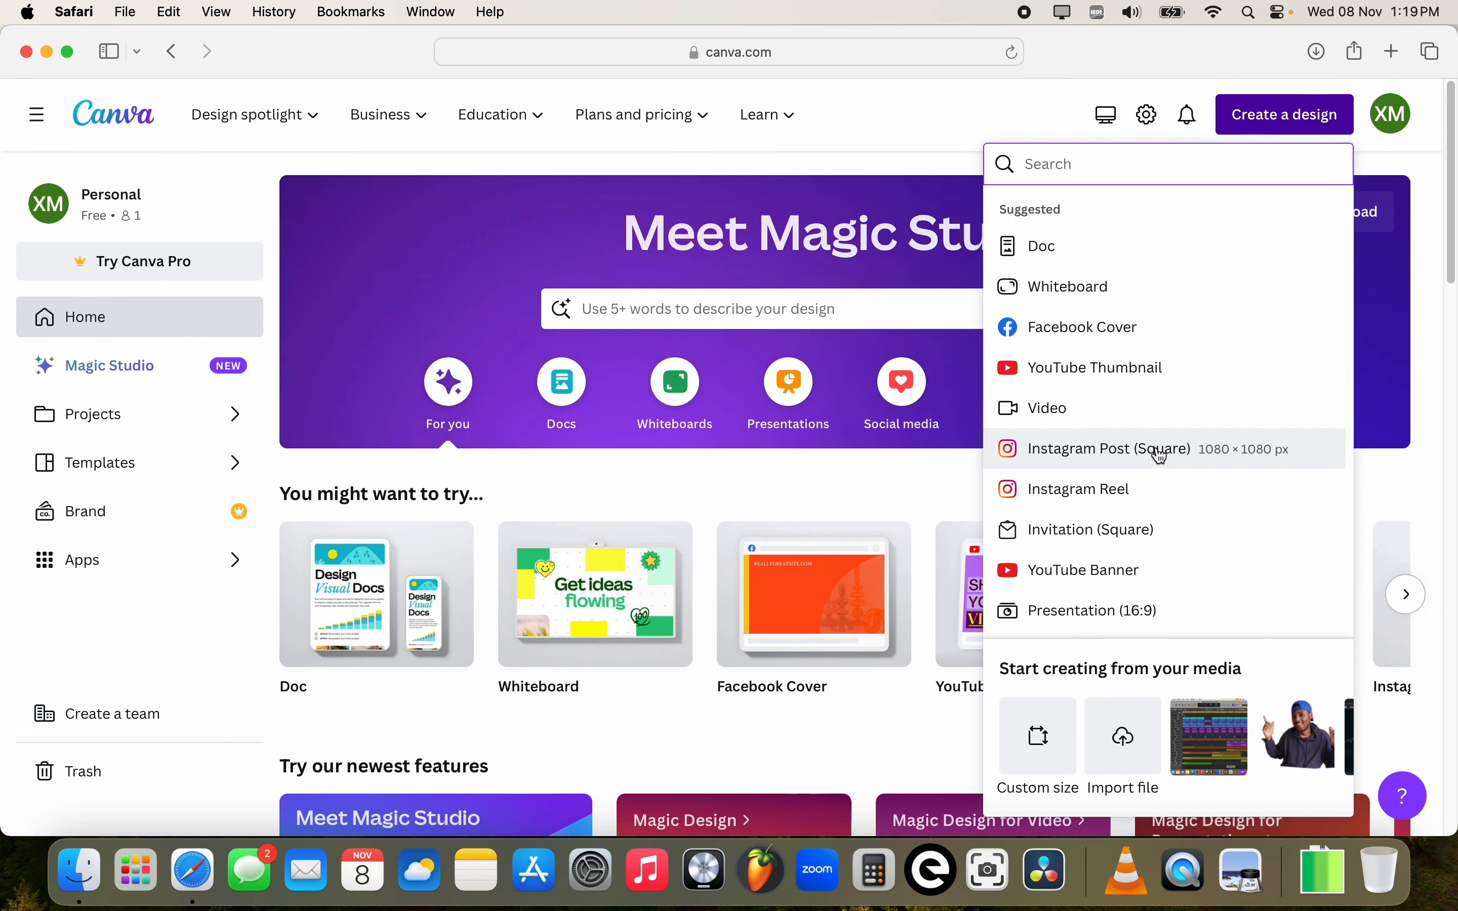
click(1109, 450)
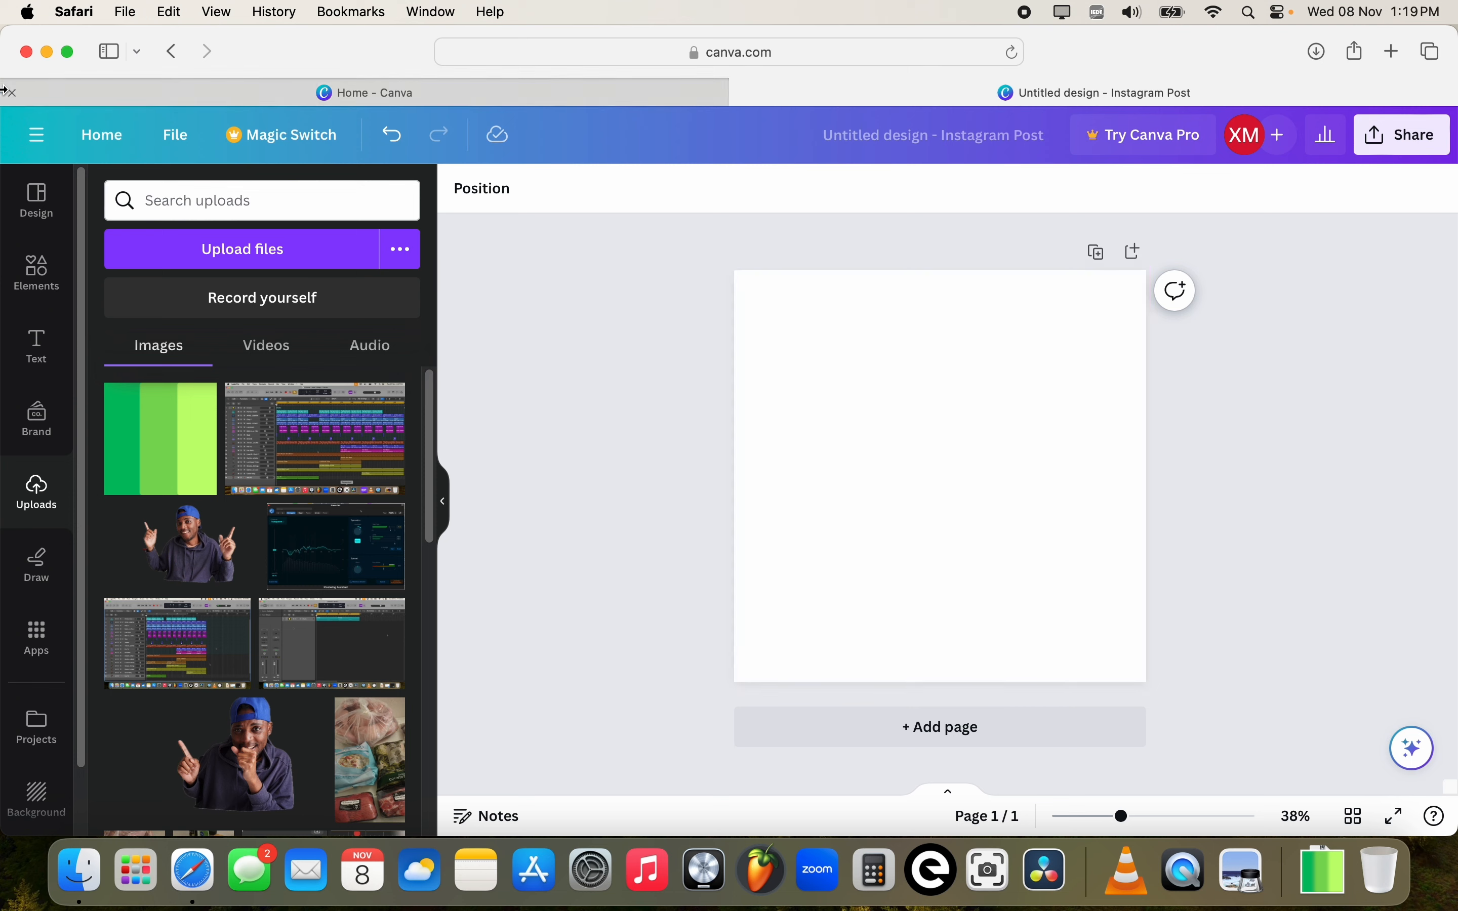
Add the recent pink-purple-green gradient from Elements and stretch it to fill the page.
click(36, 272)
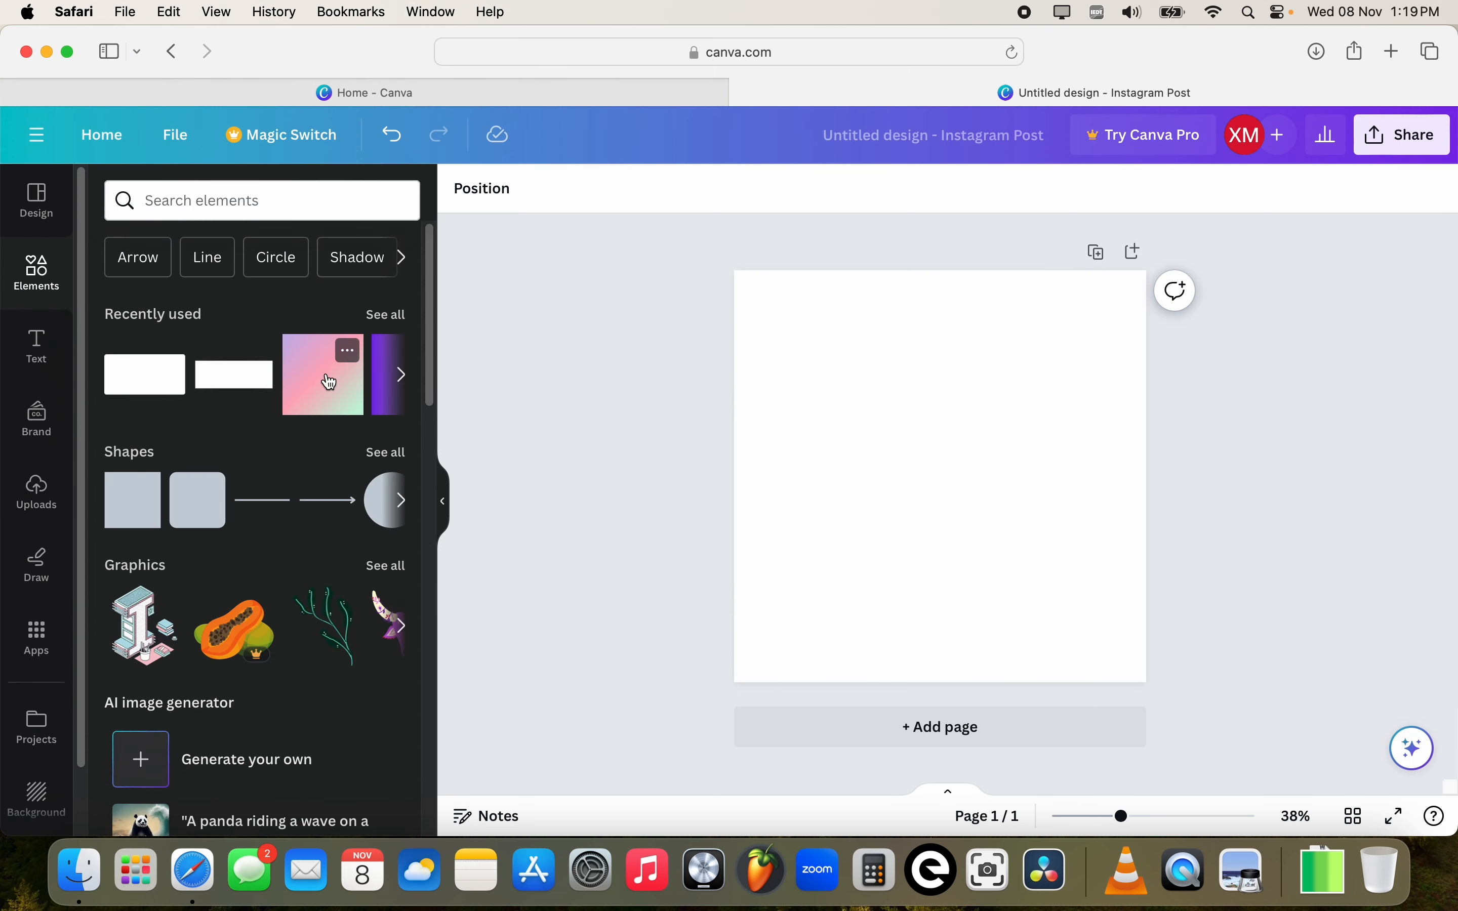
click(323, 383)
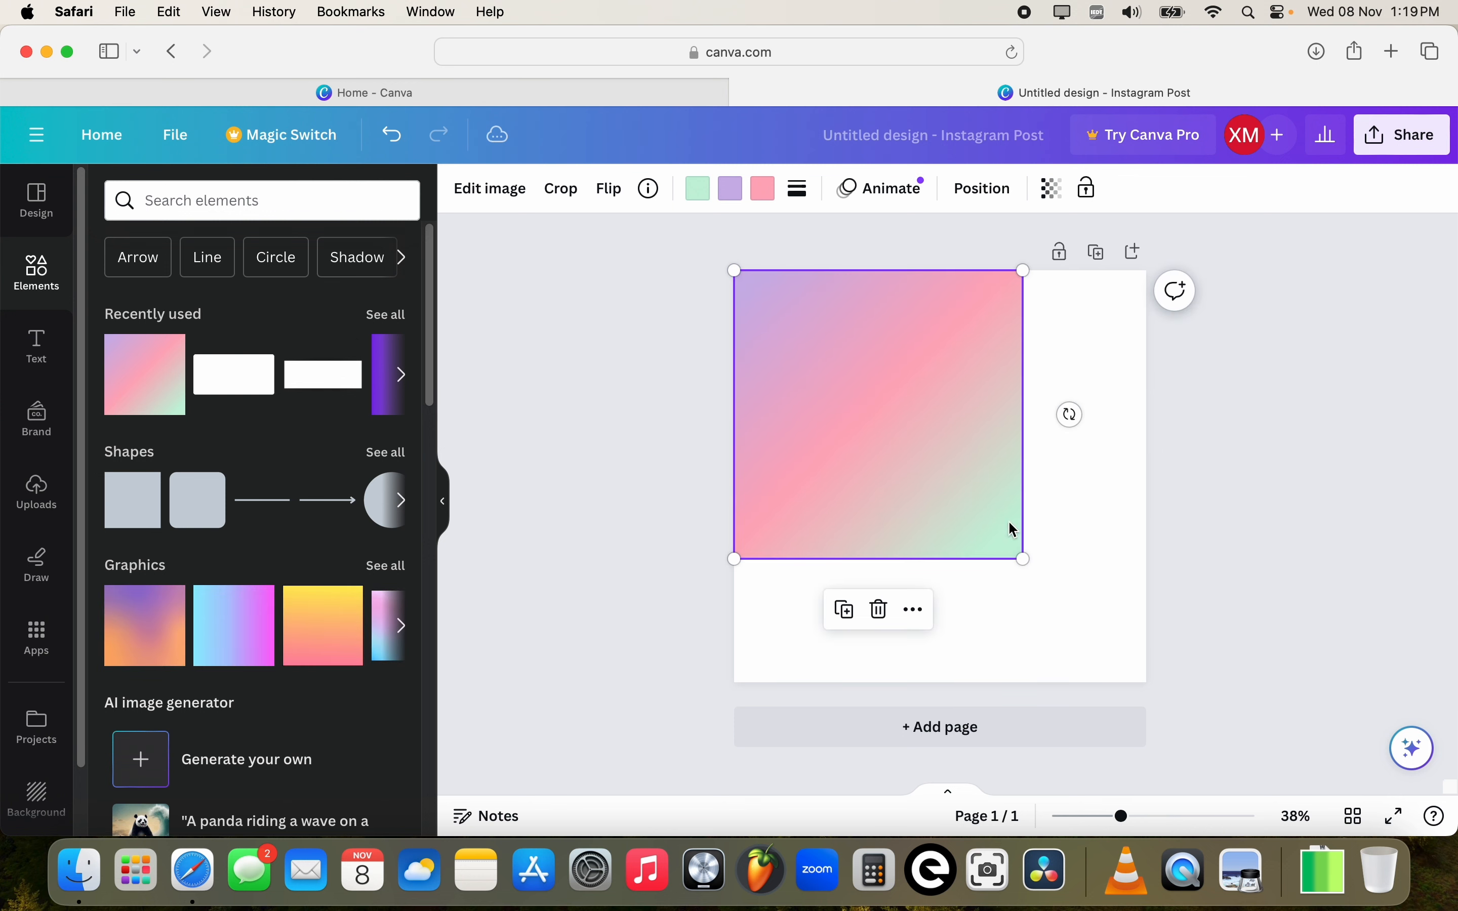
drag(1023, 558, 1117, 653)
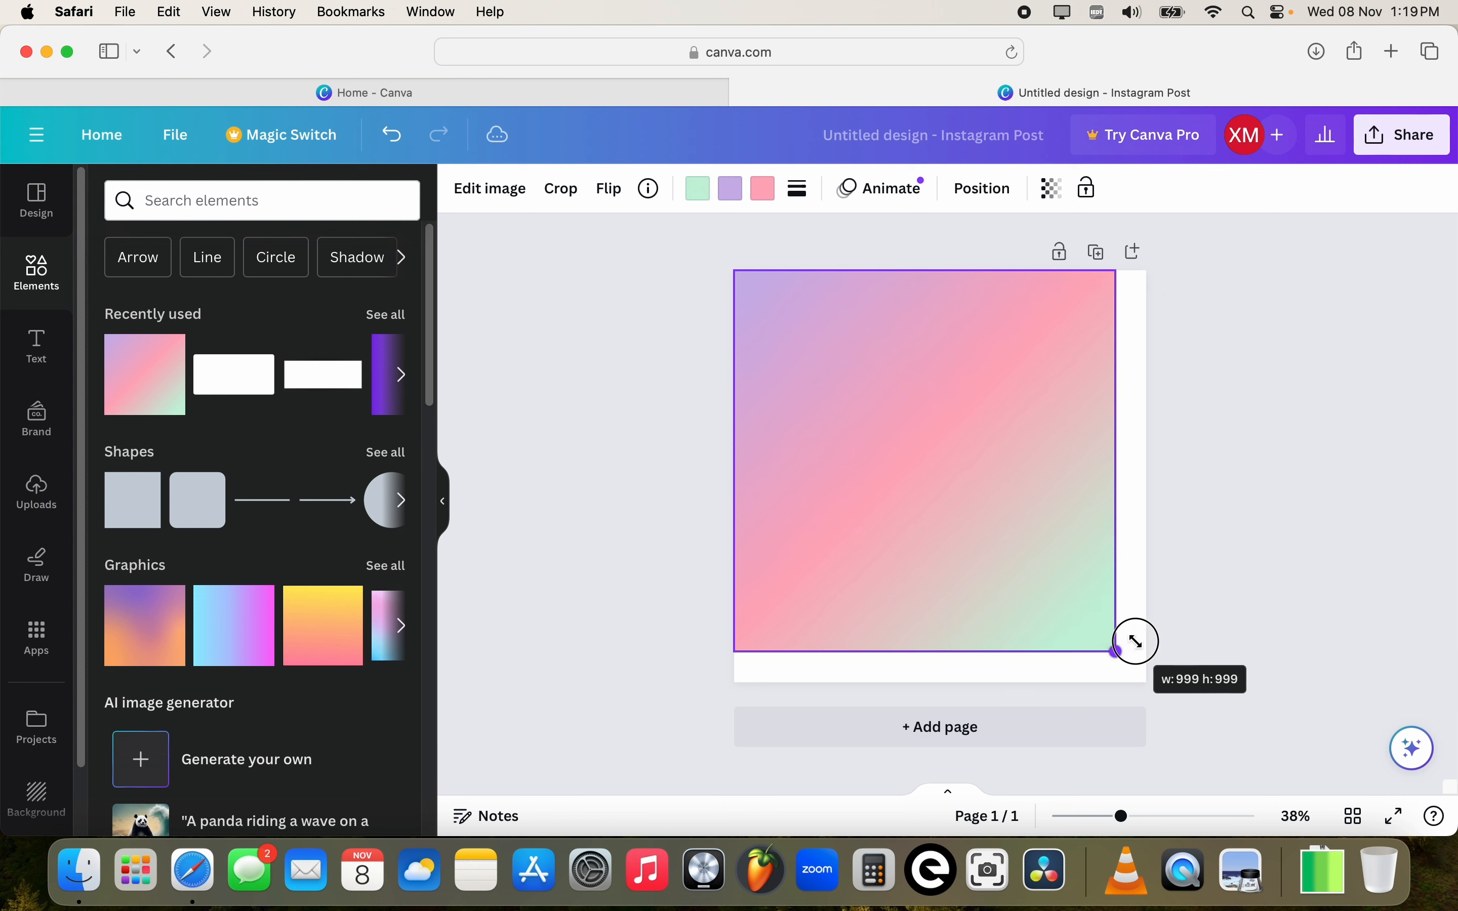
drag(1115, 650, 1145, 681)
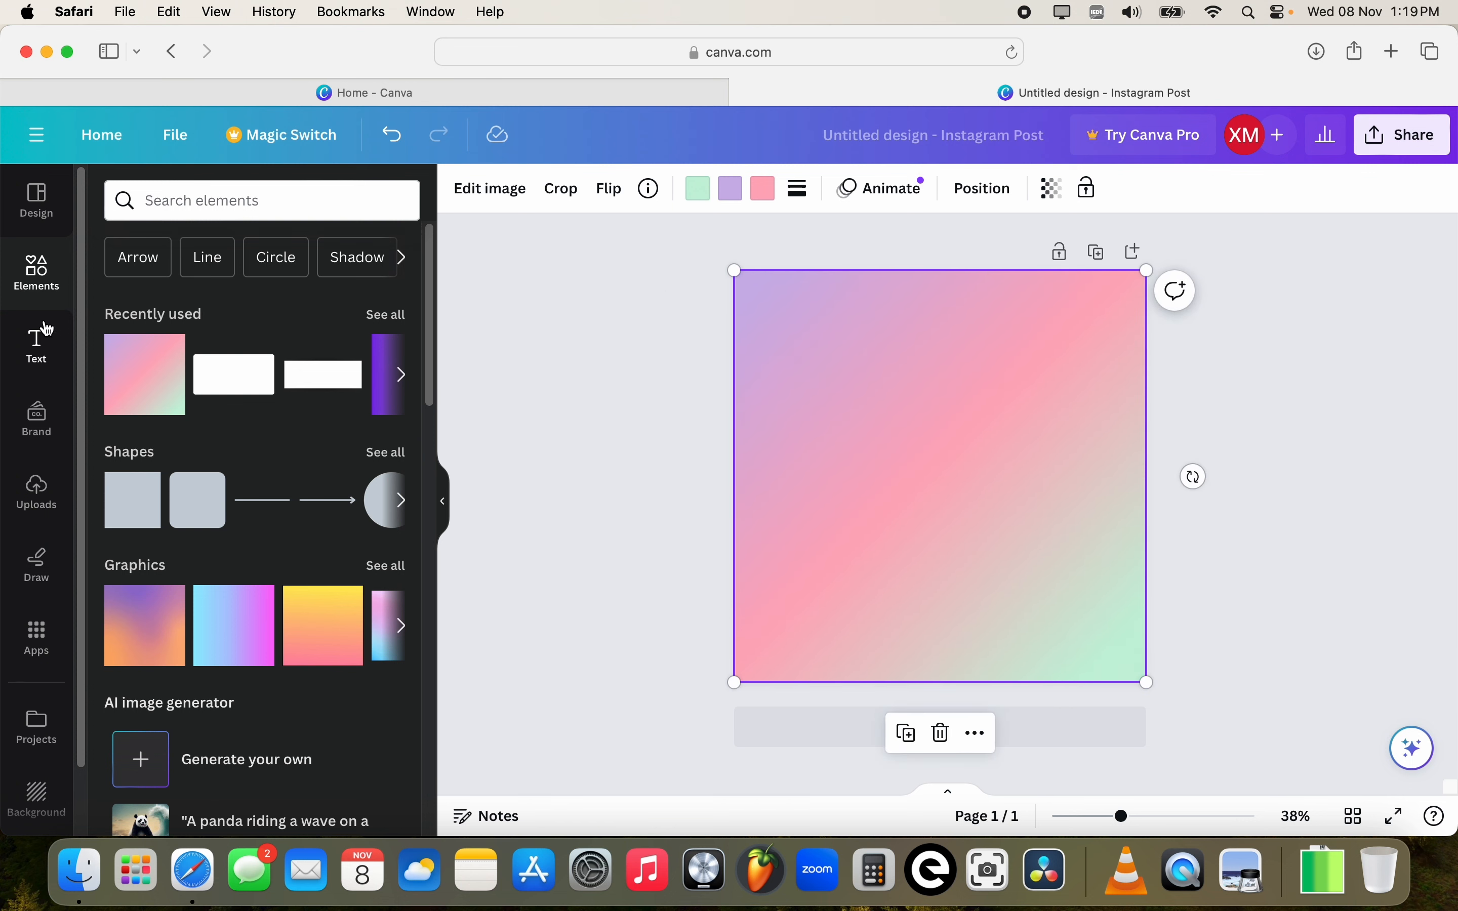
Add the recent BABY BOY! text combination and enlarge it across the page.
click(36, 340)
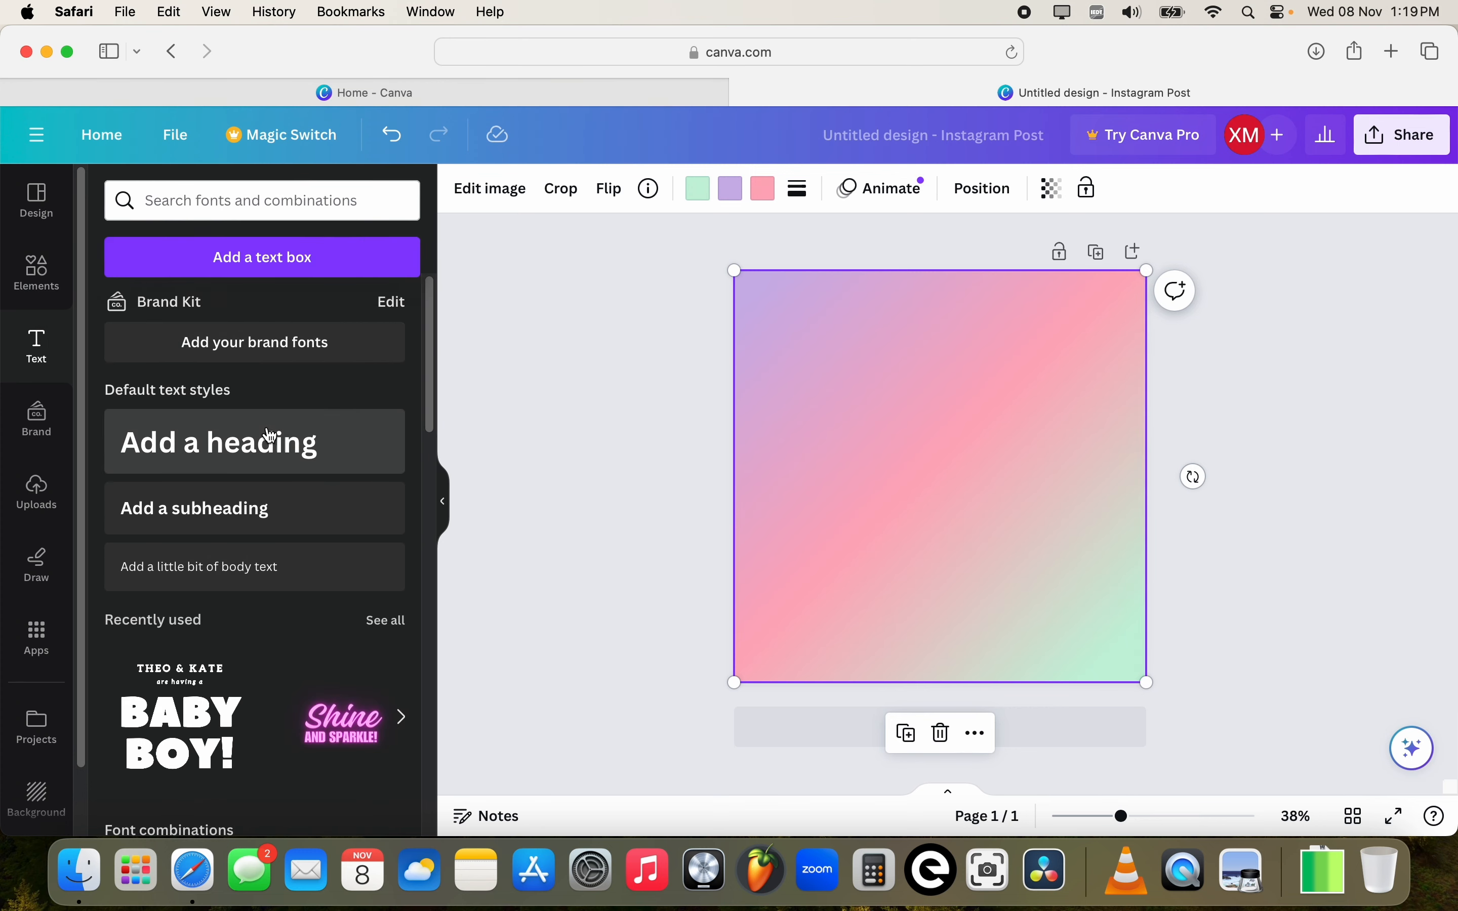
mouse_move(231, 670)
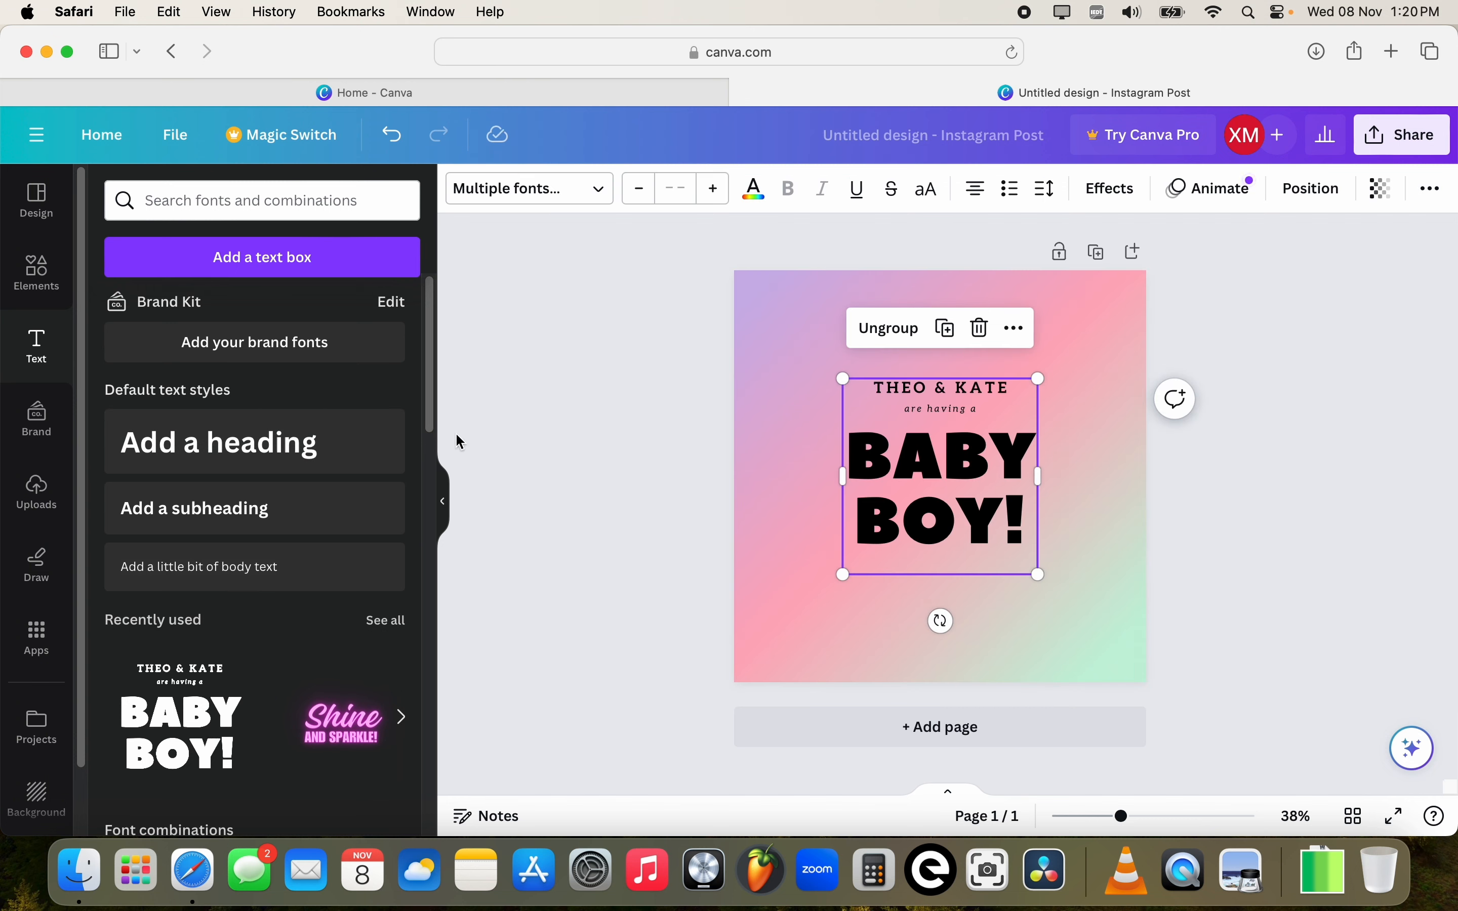
mouse_move(994, 411)
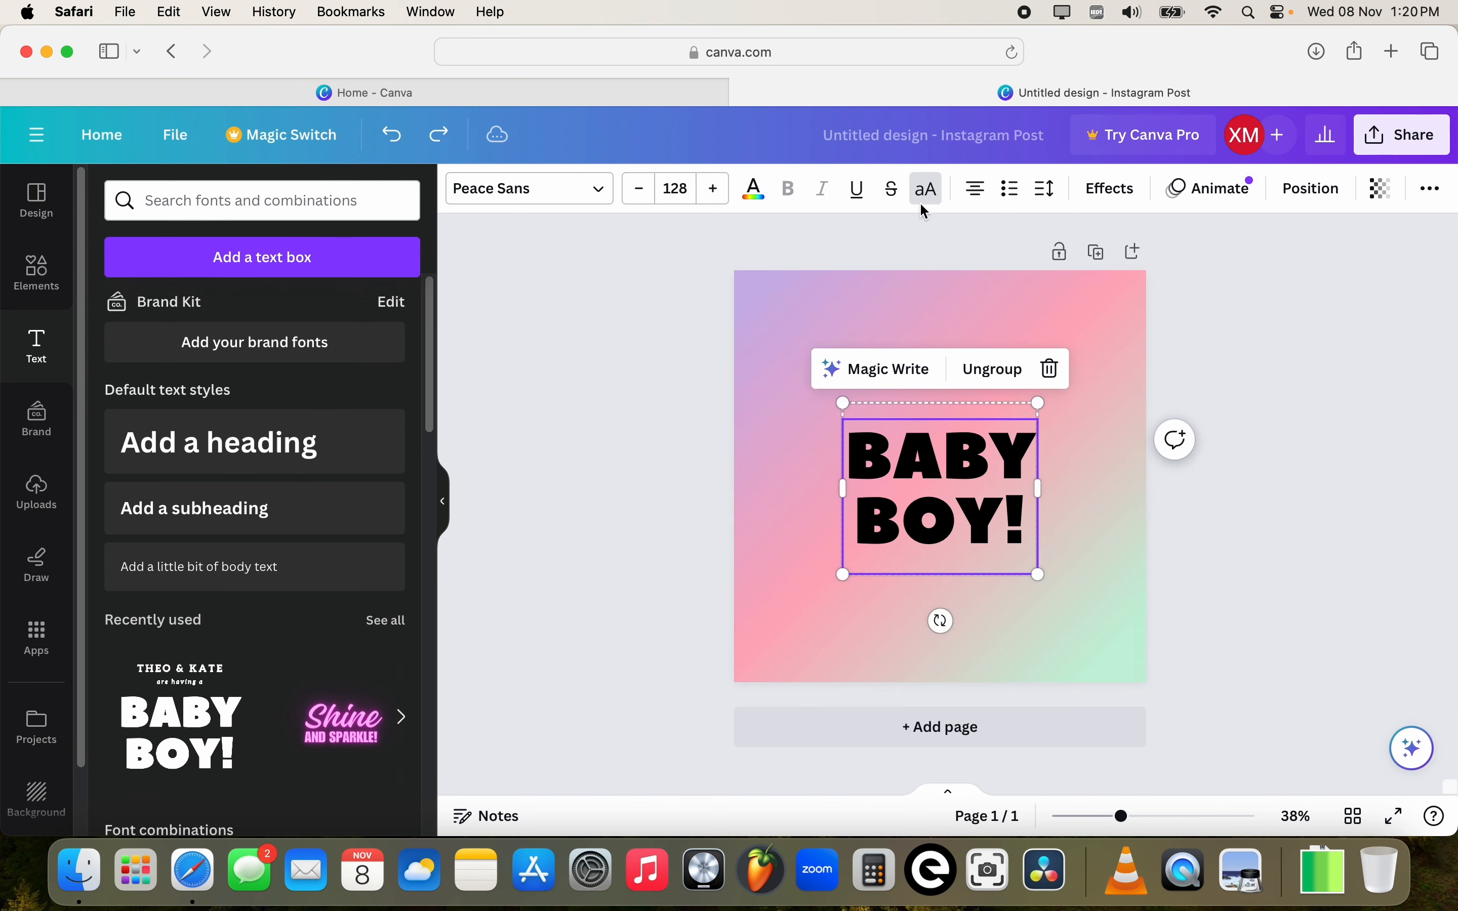
mouse_move(788, 196)
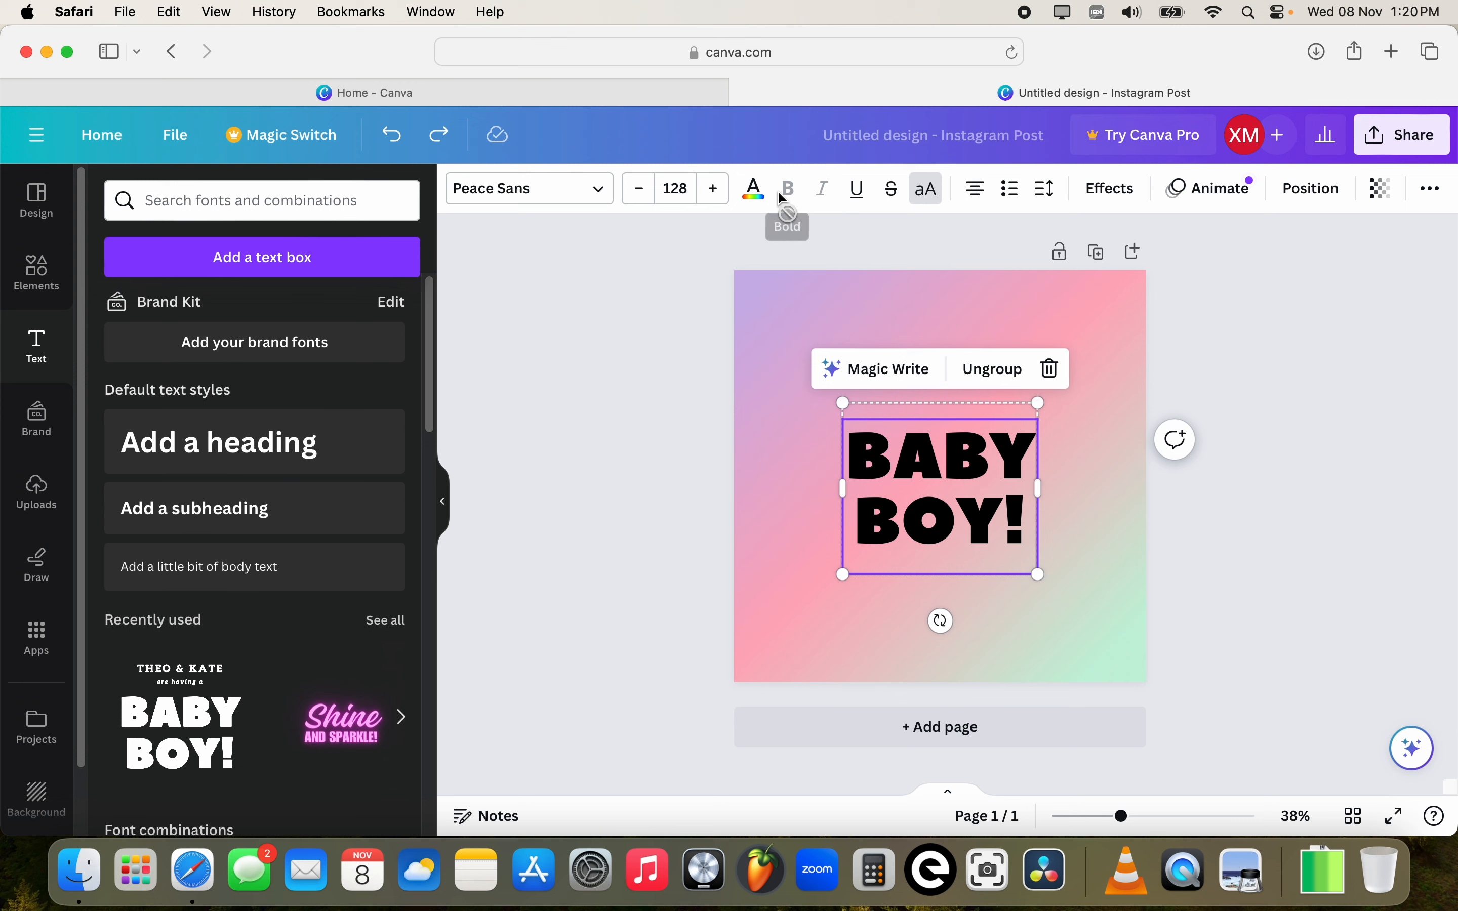
mouse_move(608, 198)
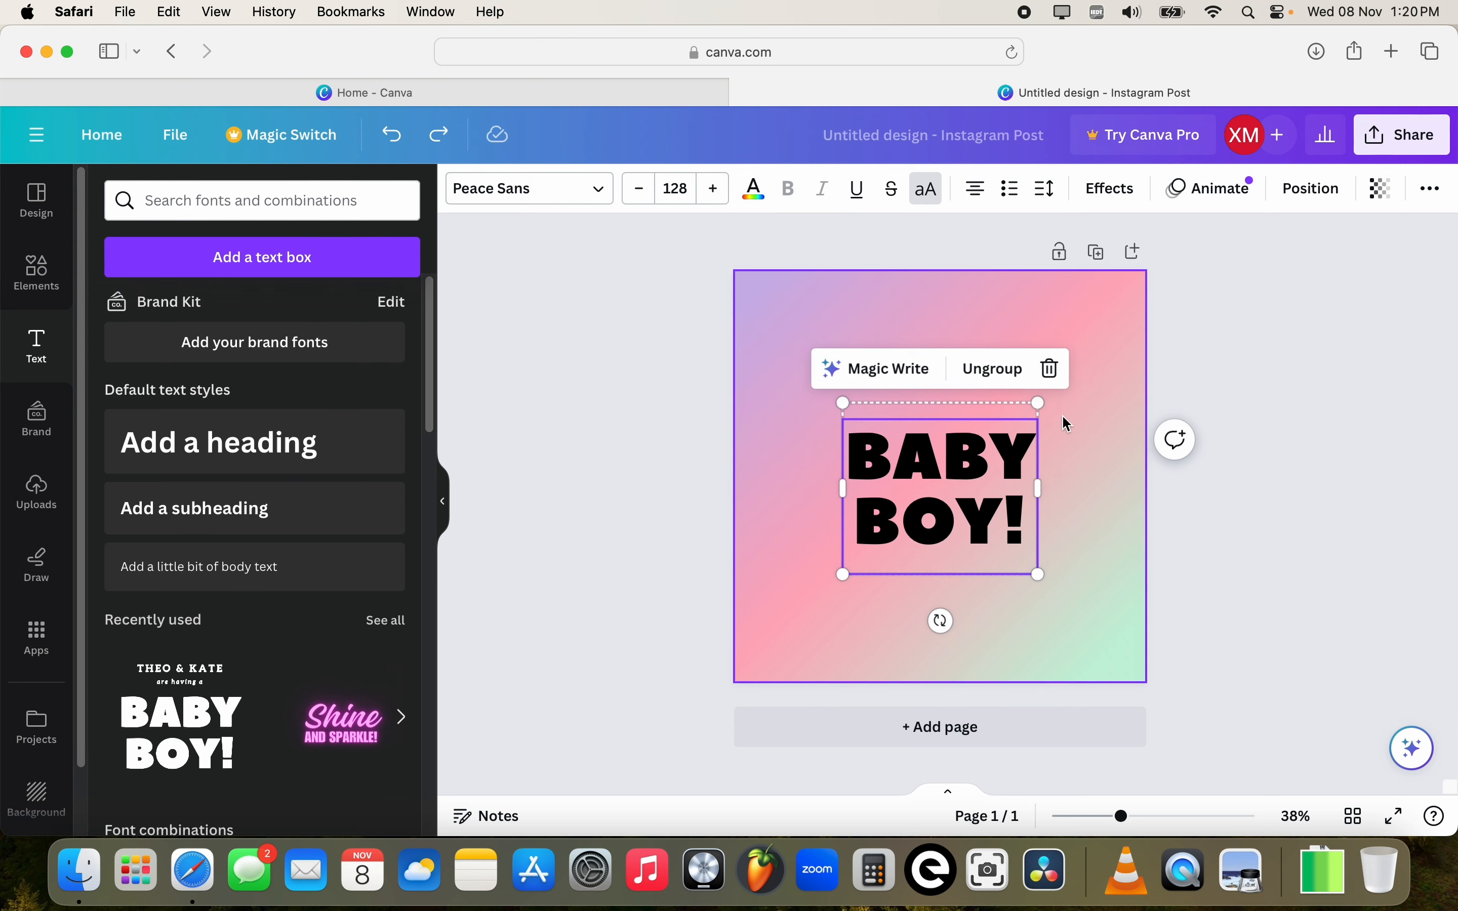
drag(1038, 574, 1106, 632)
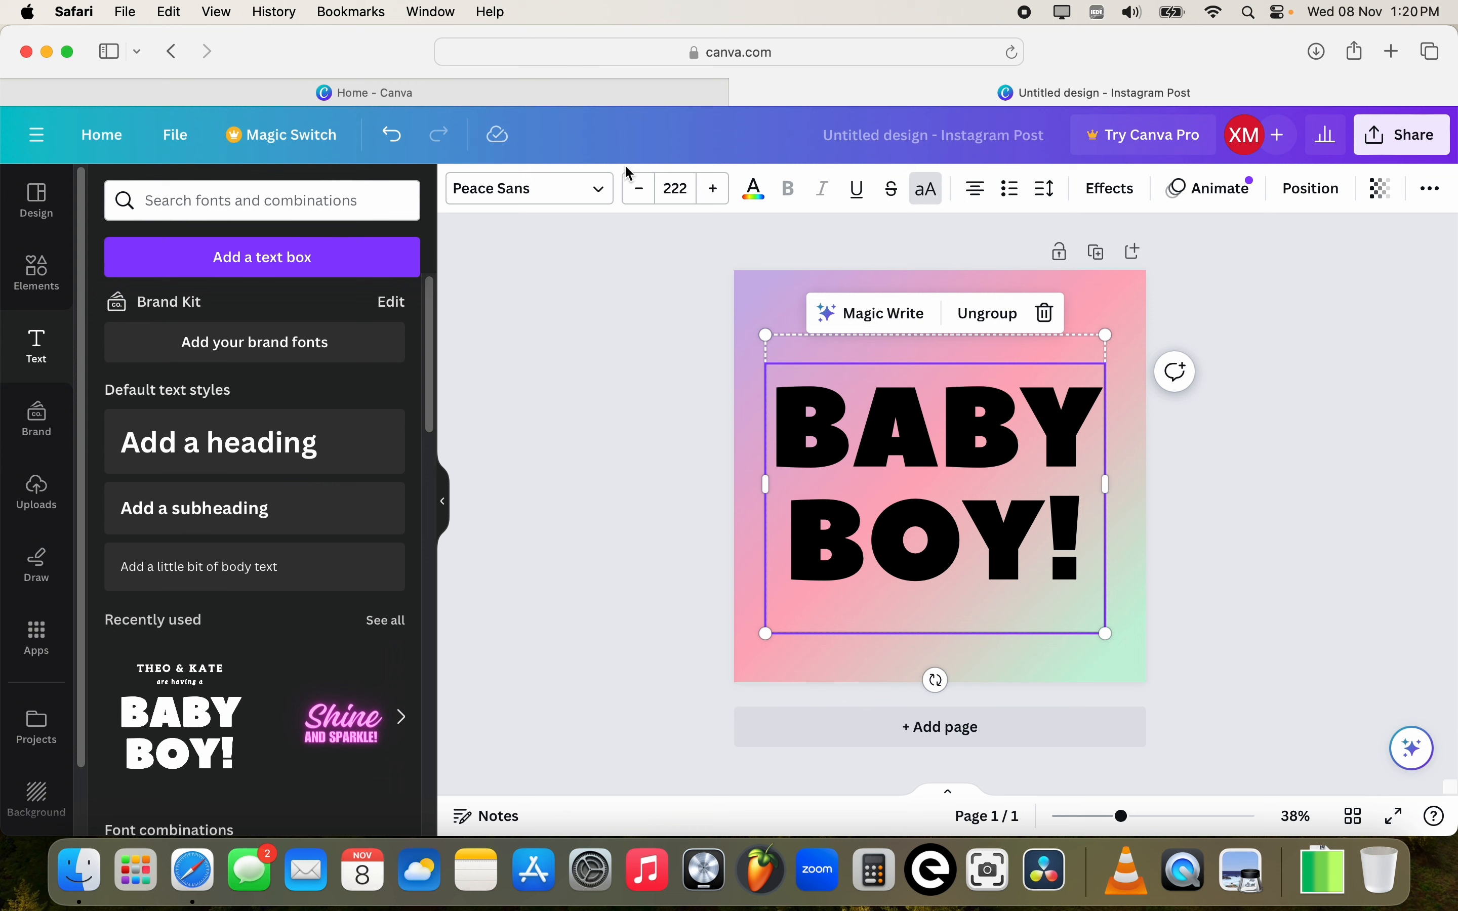
mouse_move(1182, 212)
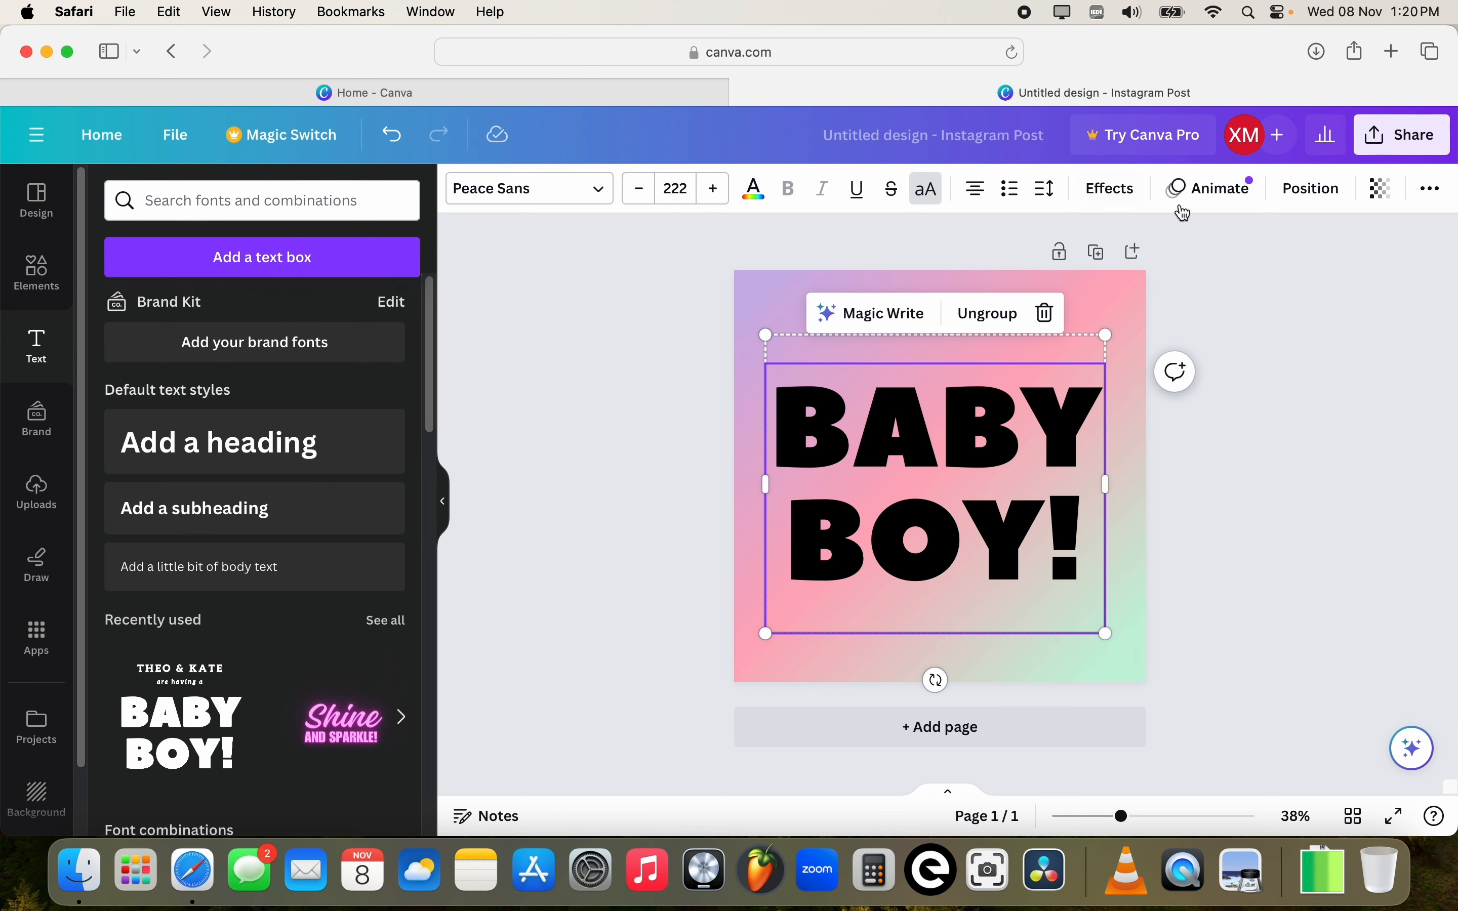
mouse_move(1300, 201)
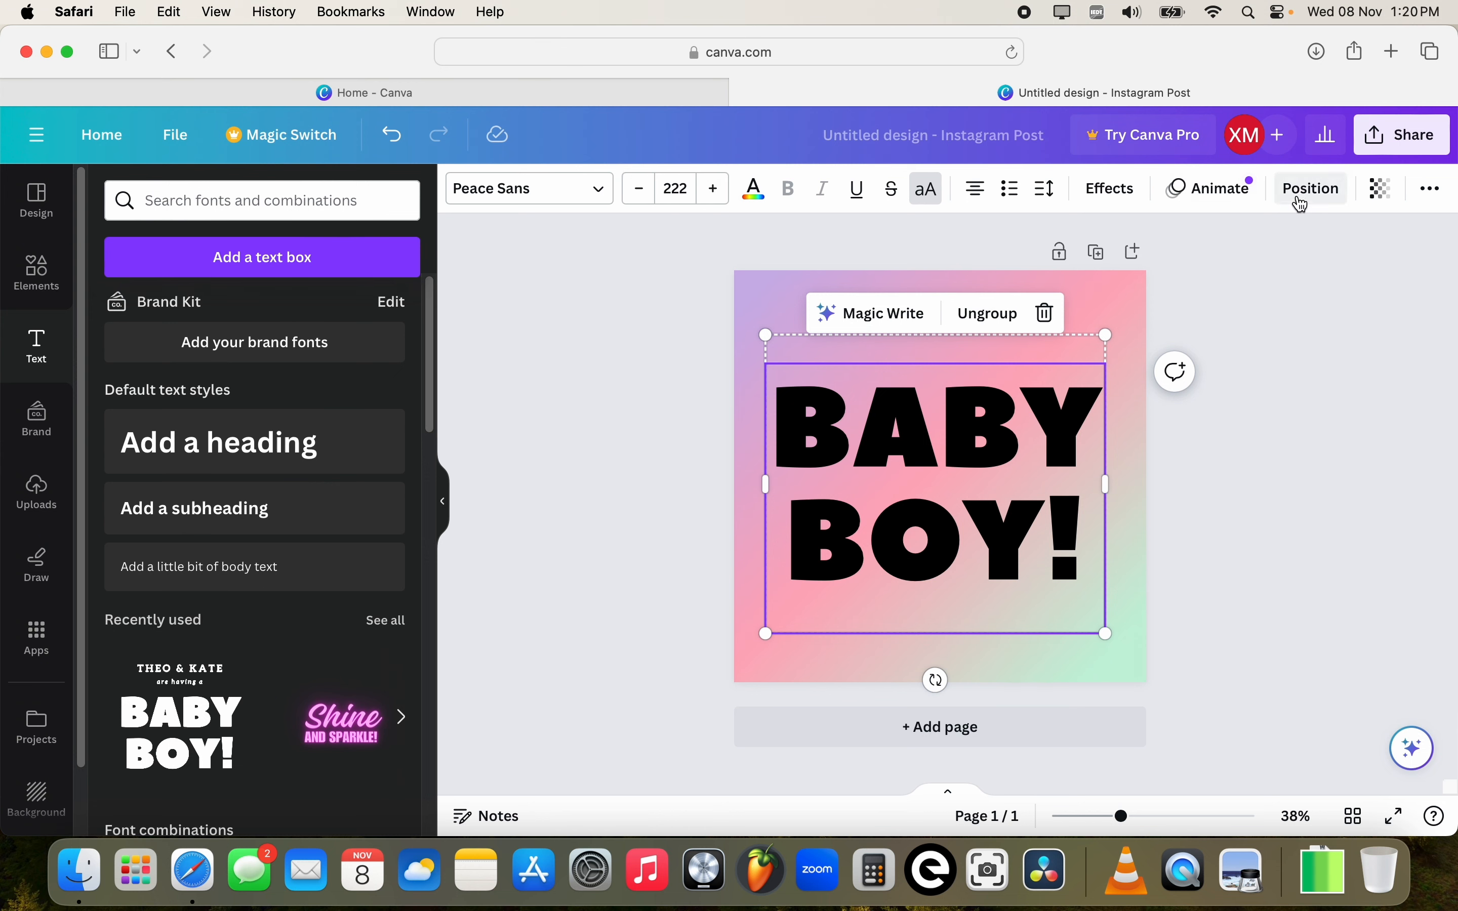
mouse_move(1110, 189)
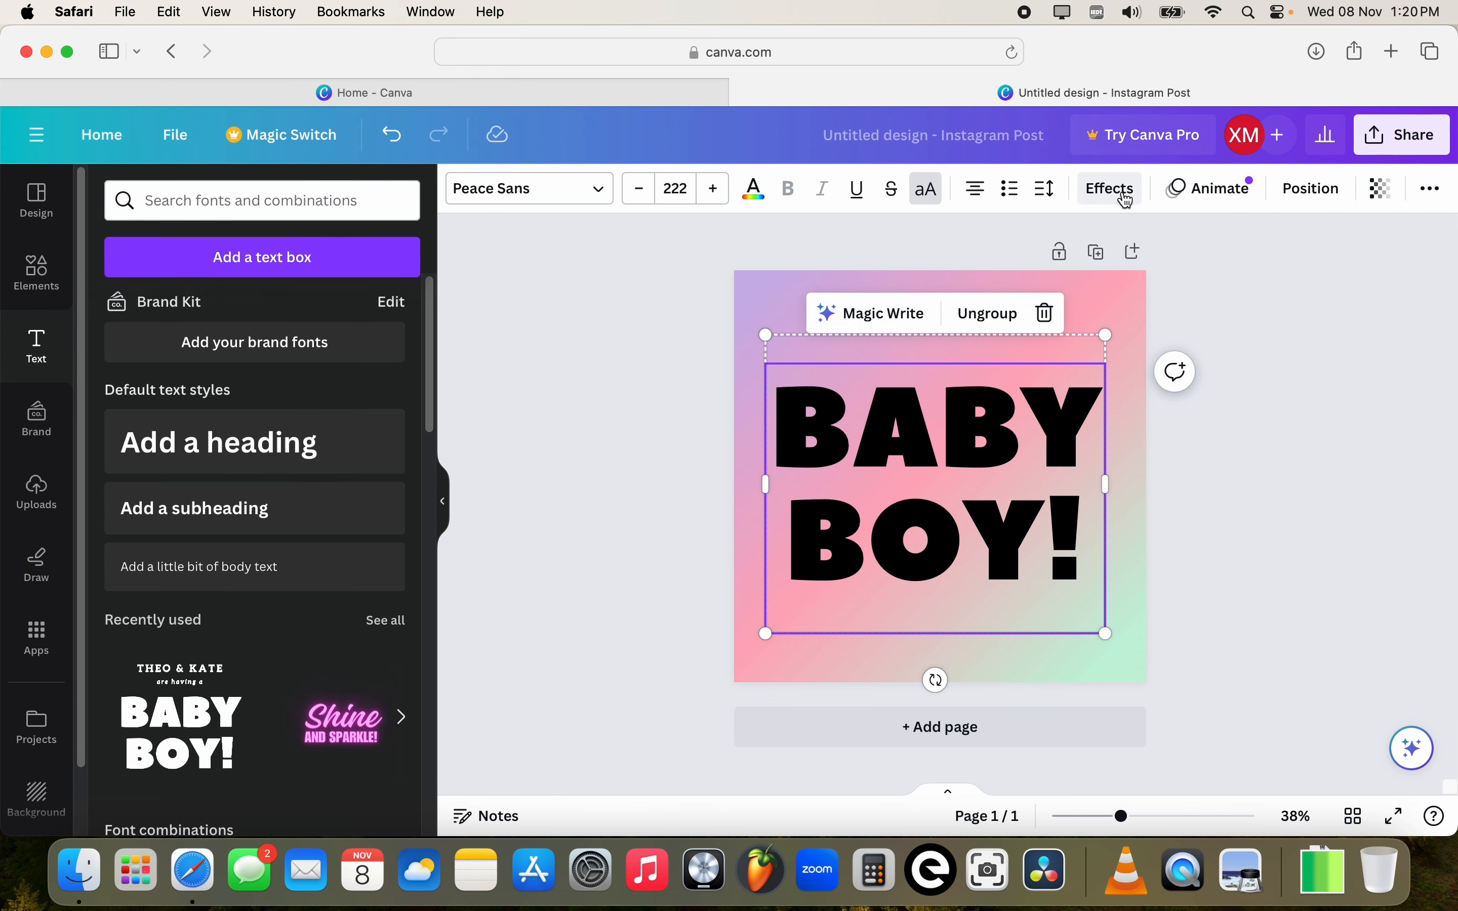
Apply a Shadow effect to the text with offset 77, direction 59 and transparency 36.
click(1110, 188)
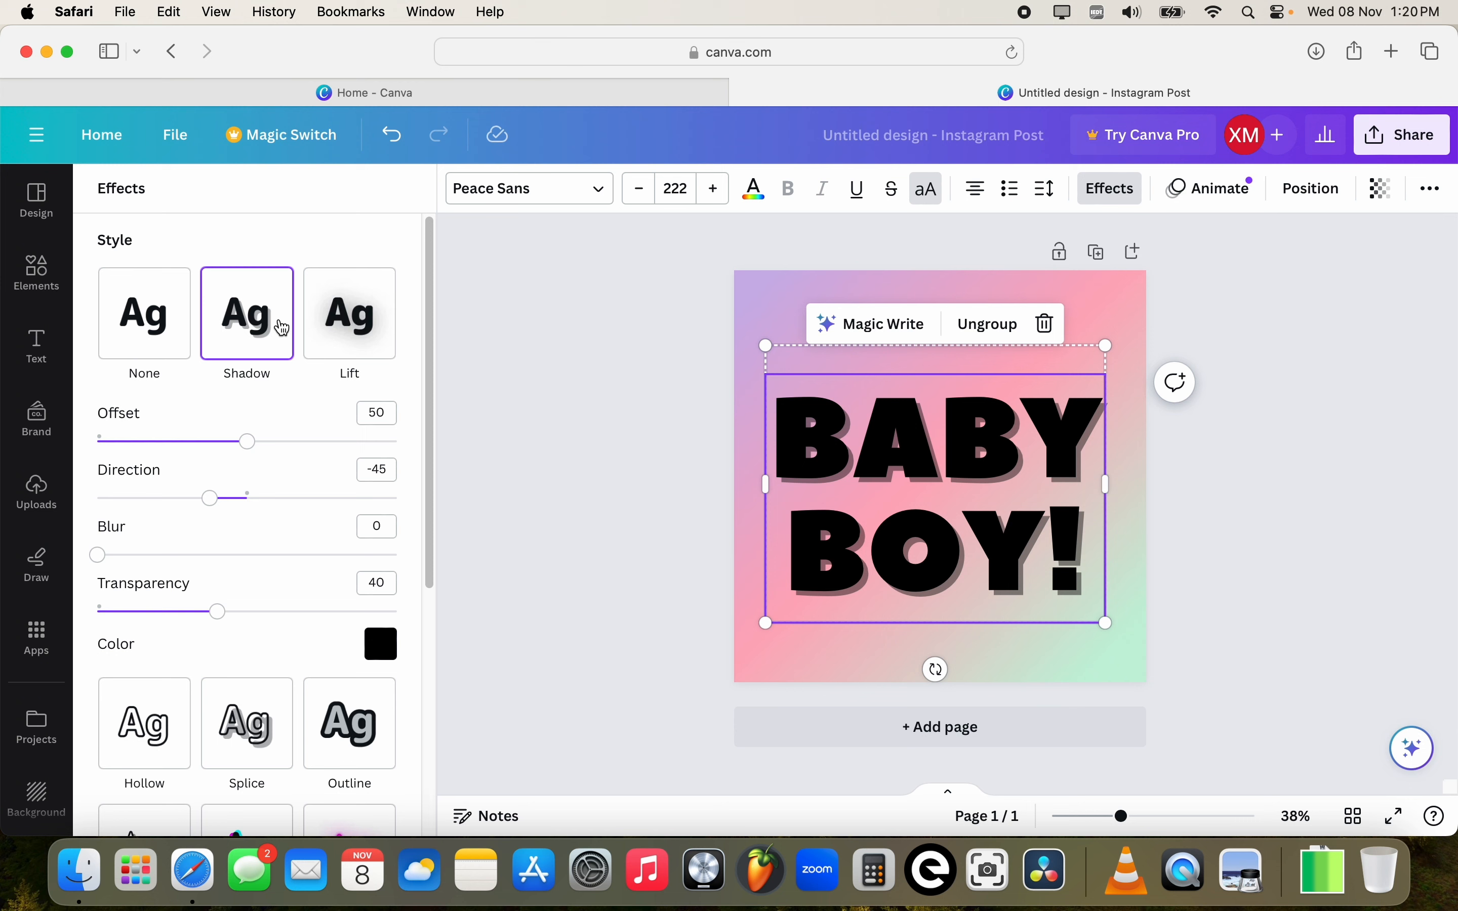
mouse_move(247, 442)
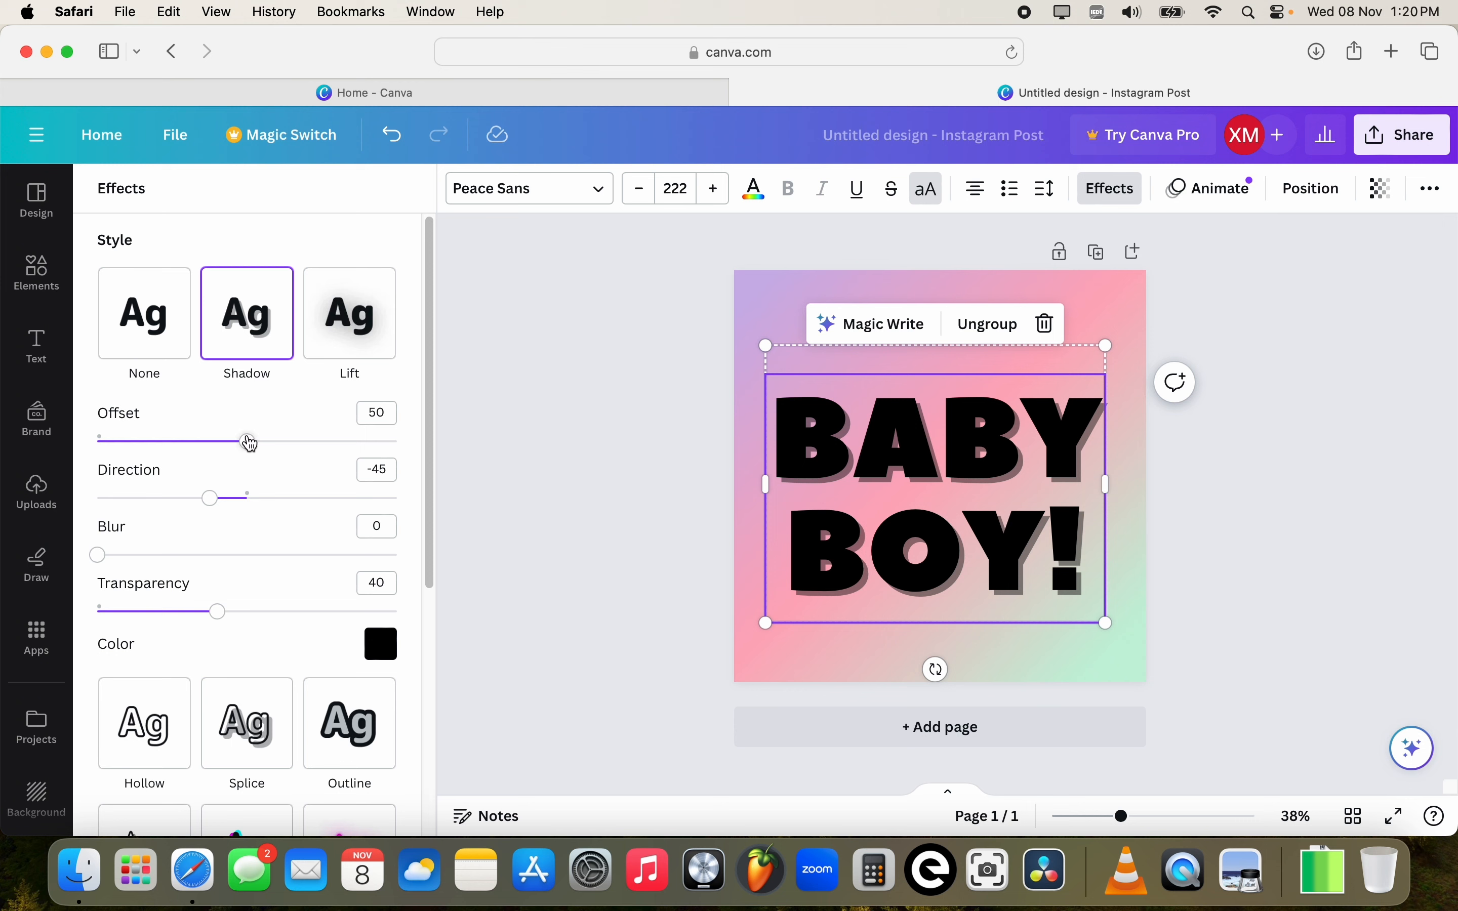
drag(248, 440, 320, 440)
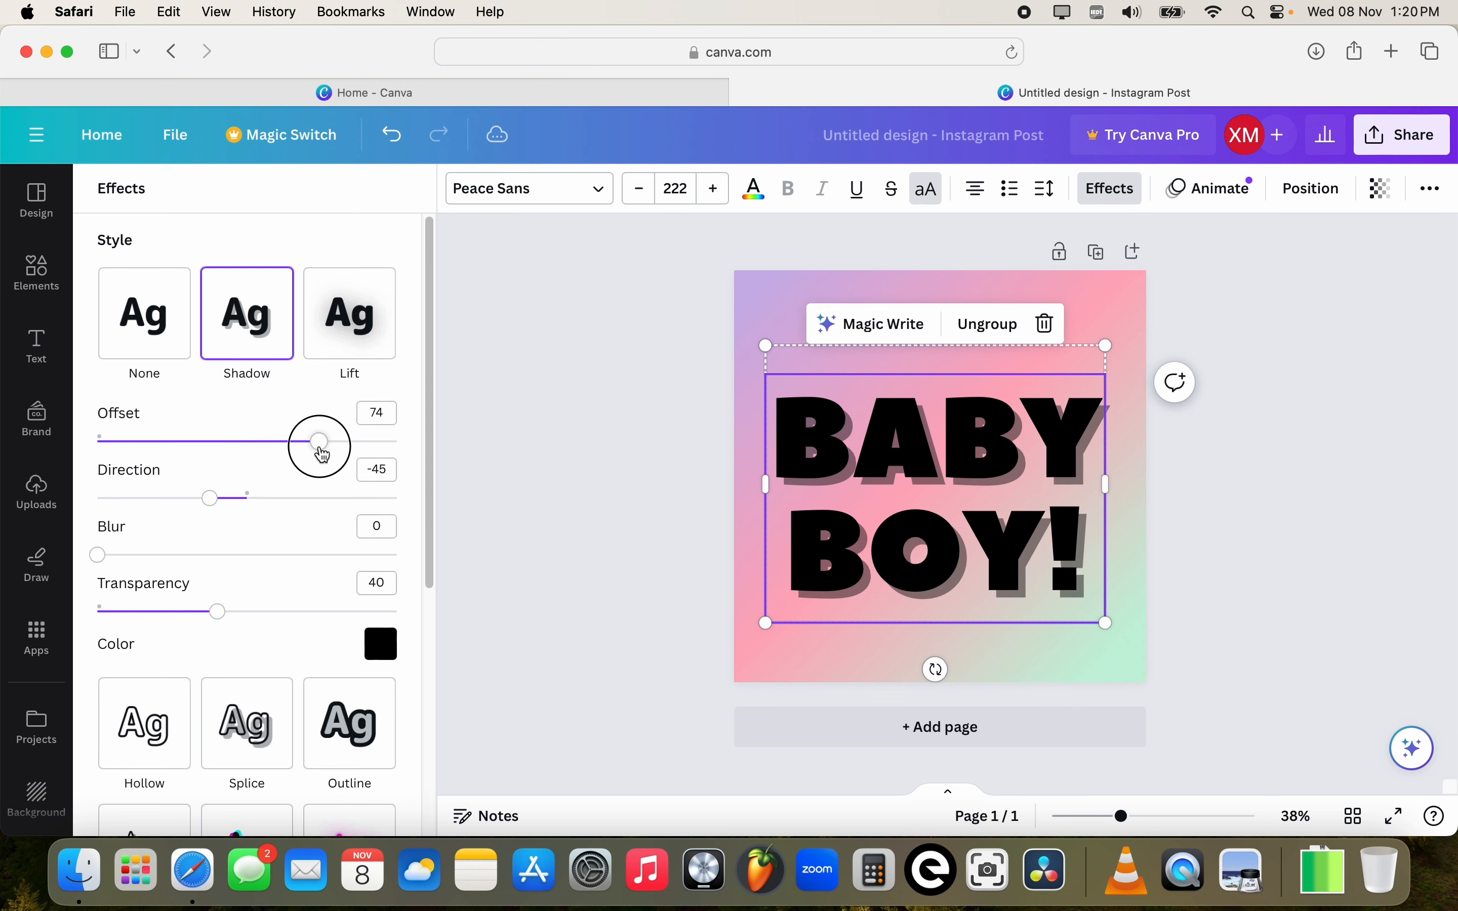
drag(320, 441, 327, 441)
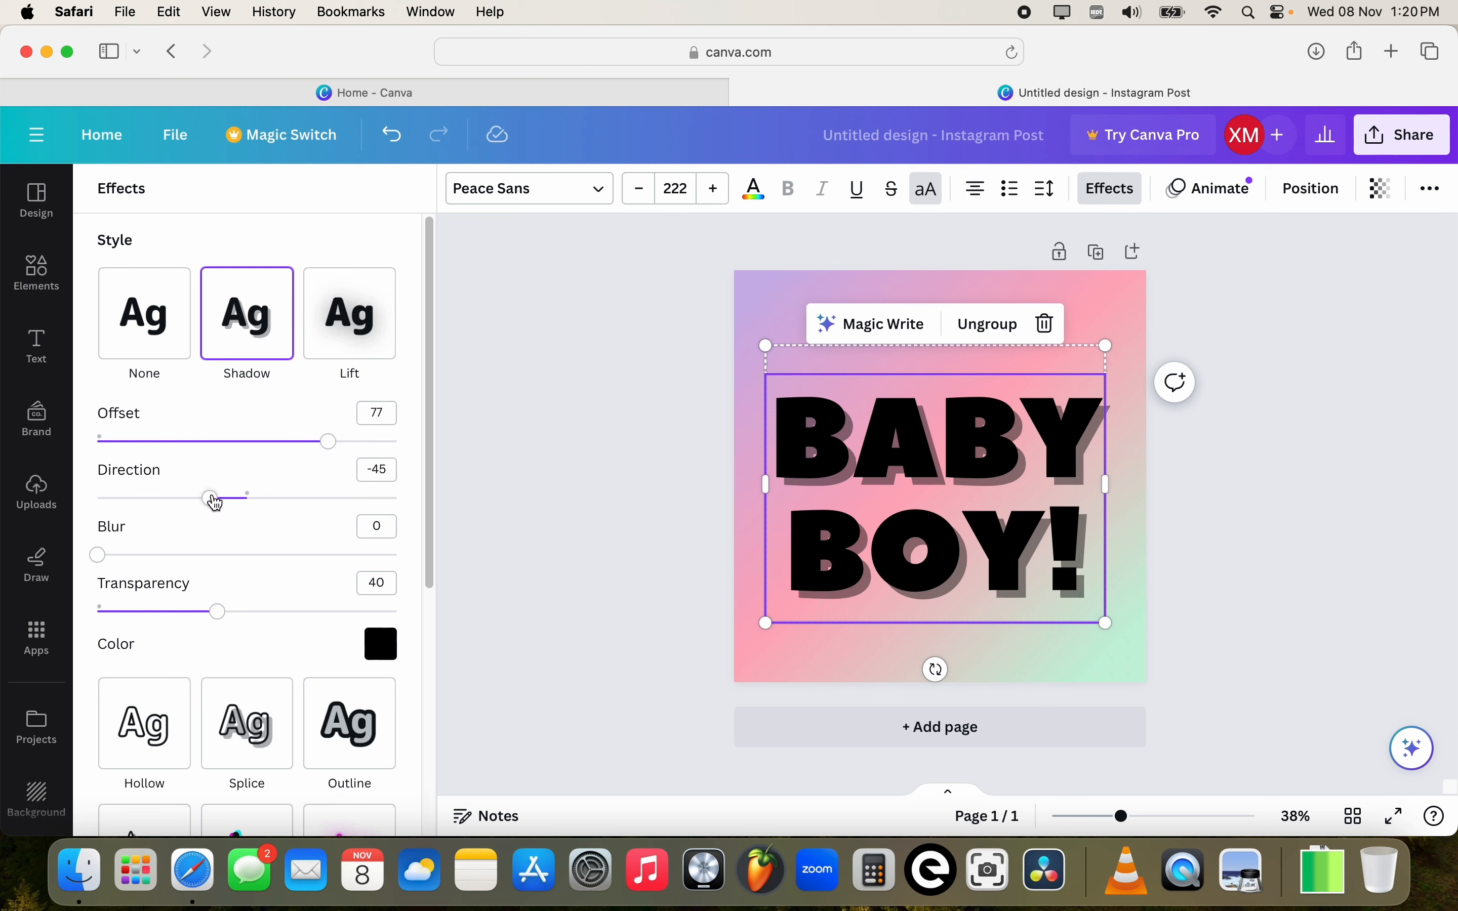
drag(210, 497, 97, 497)
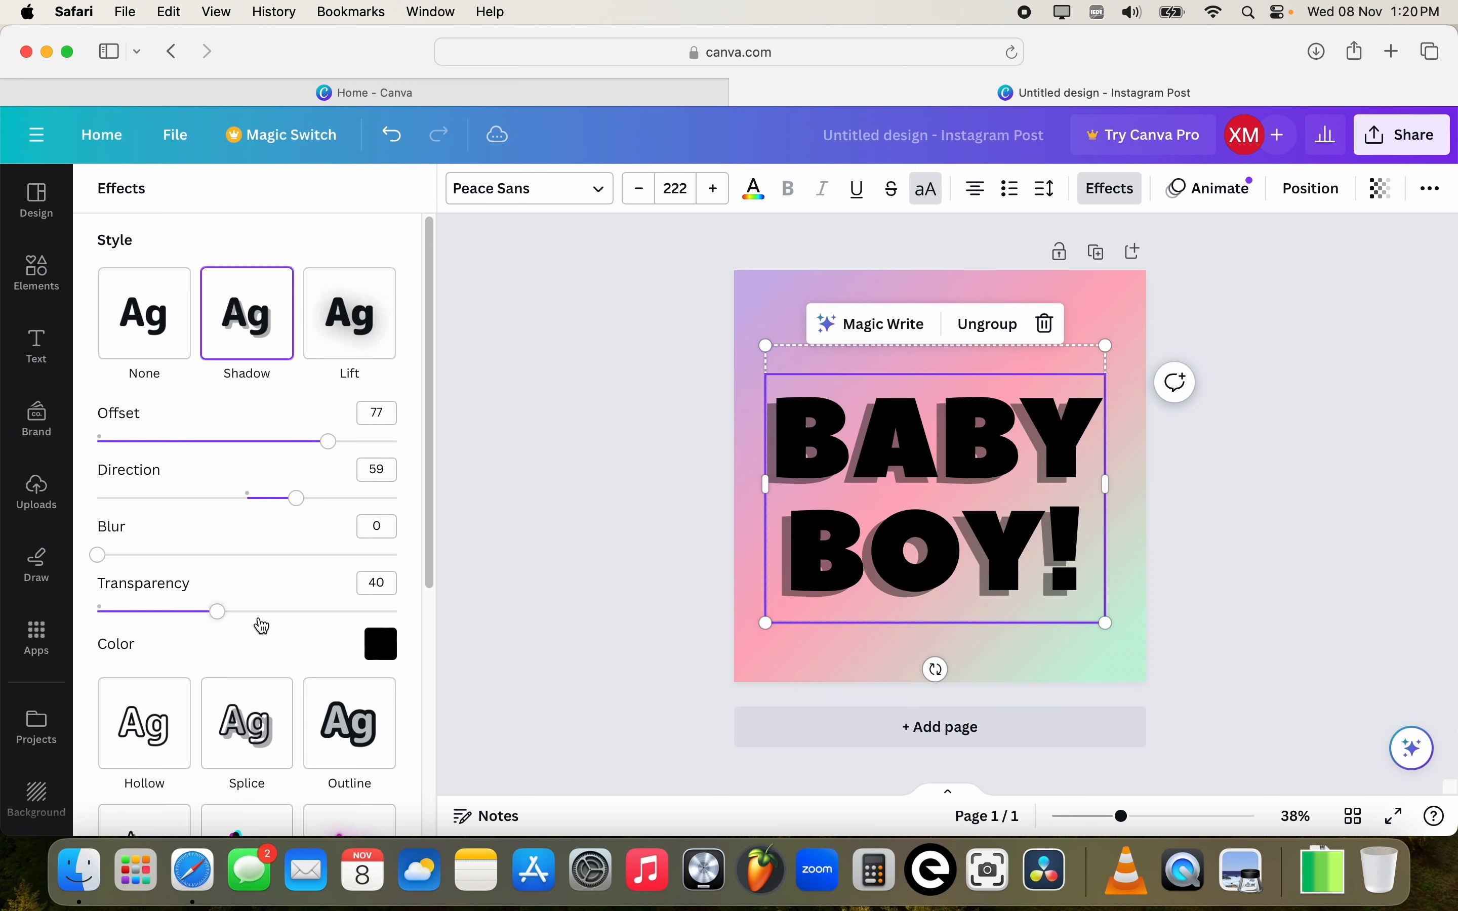
drag(218, 610, 373, 611)
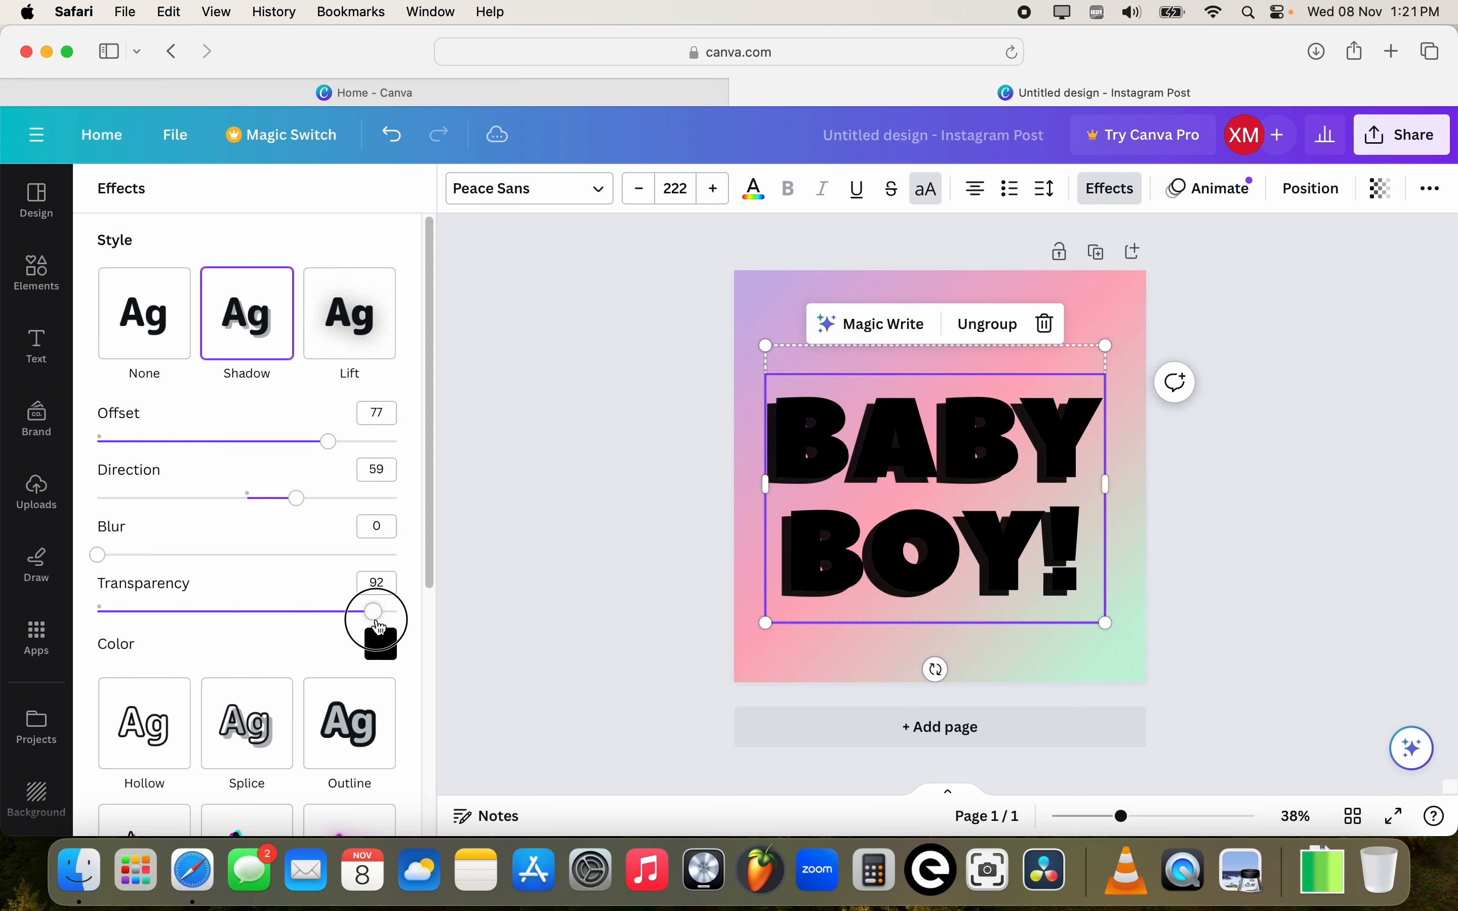
drag(377, 608, 145, 608)
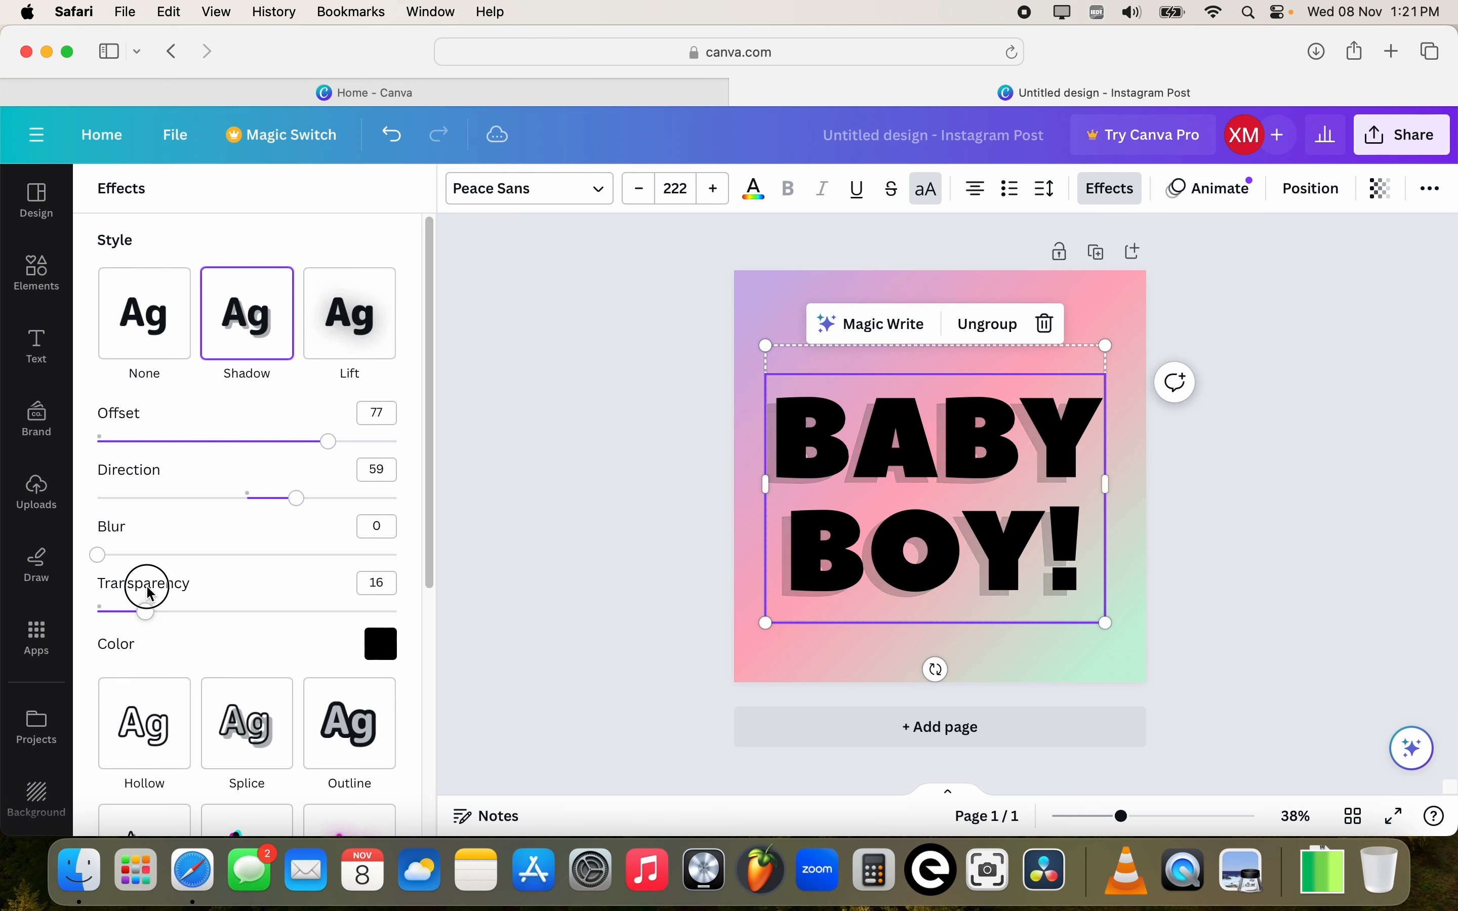
drag(146, 609, 205, 609)
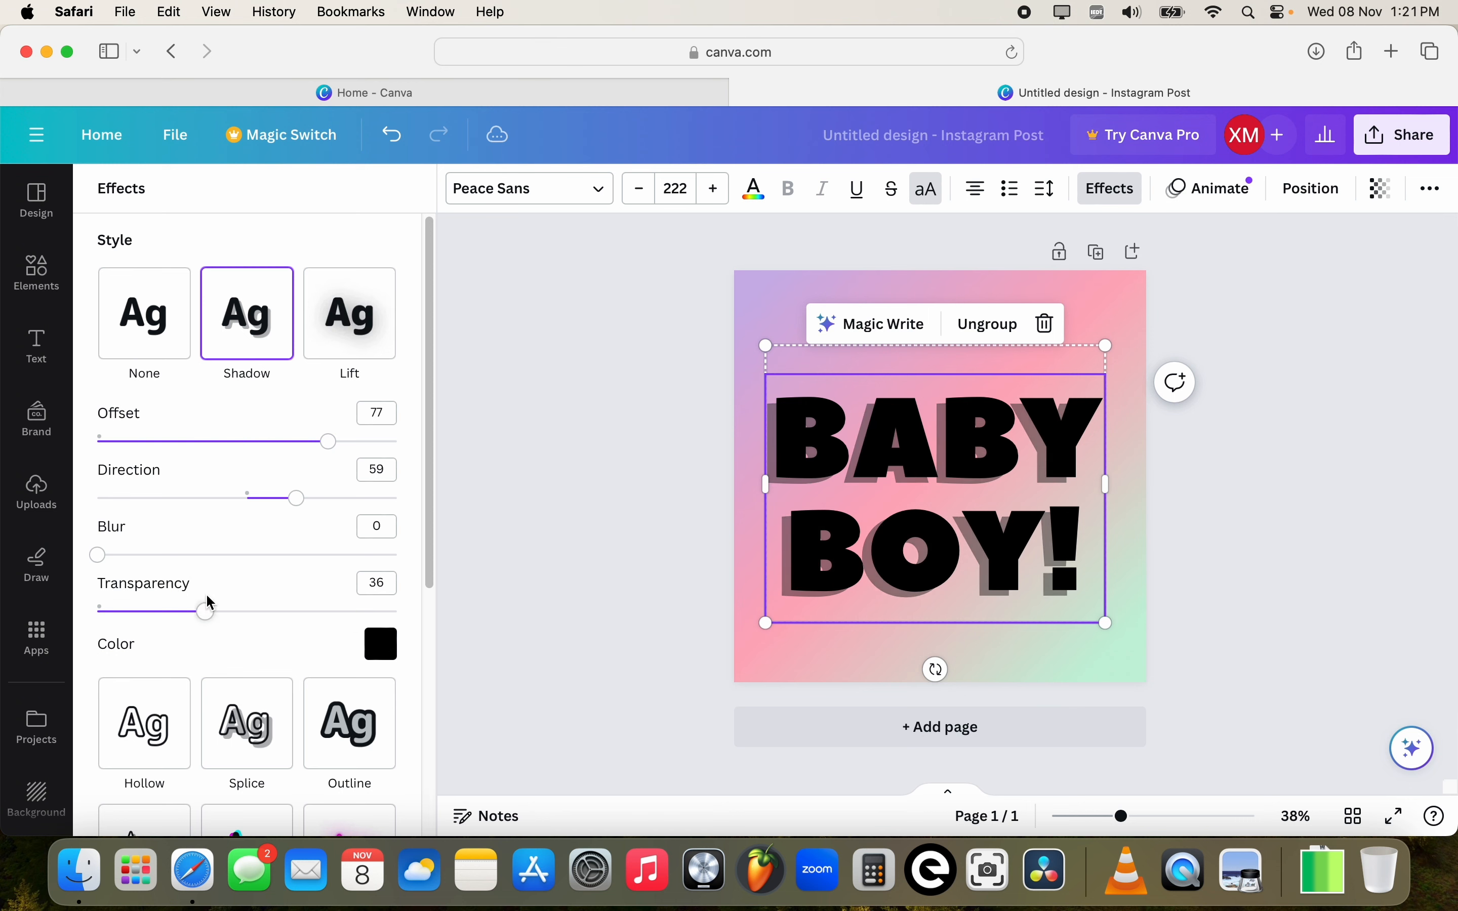
mouse_move(713, 188)
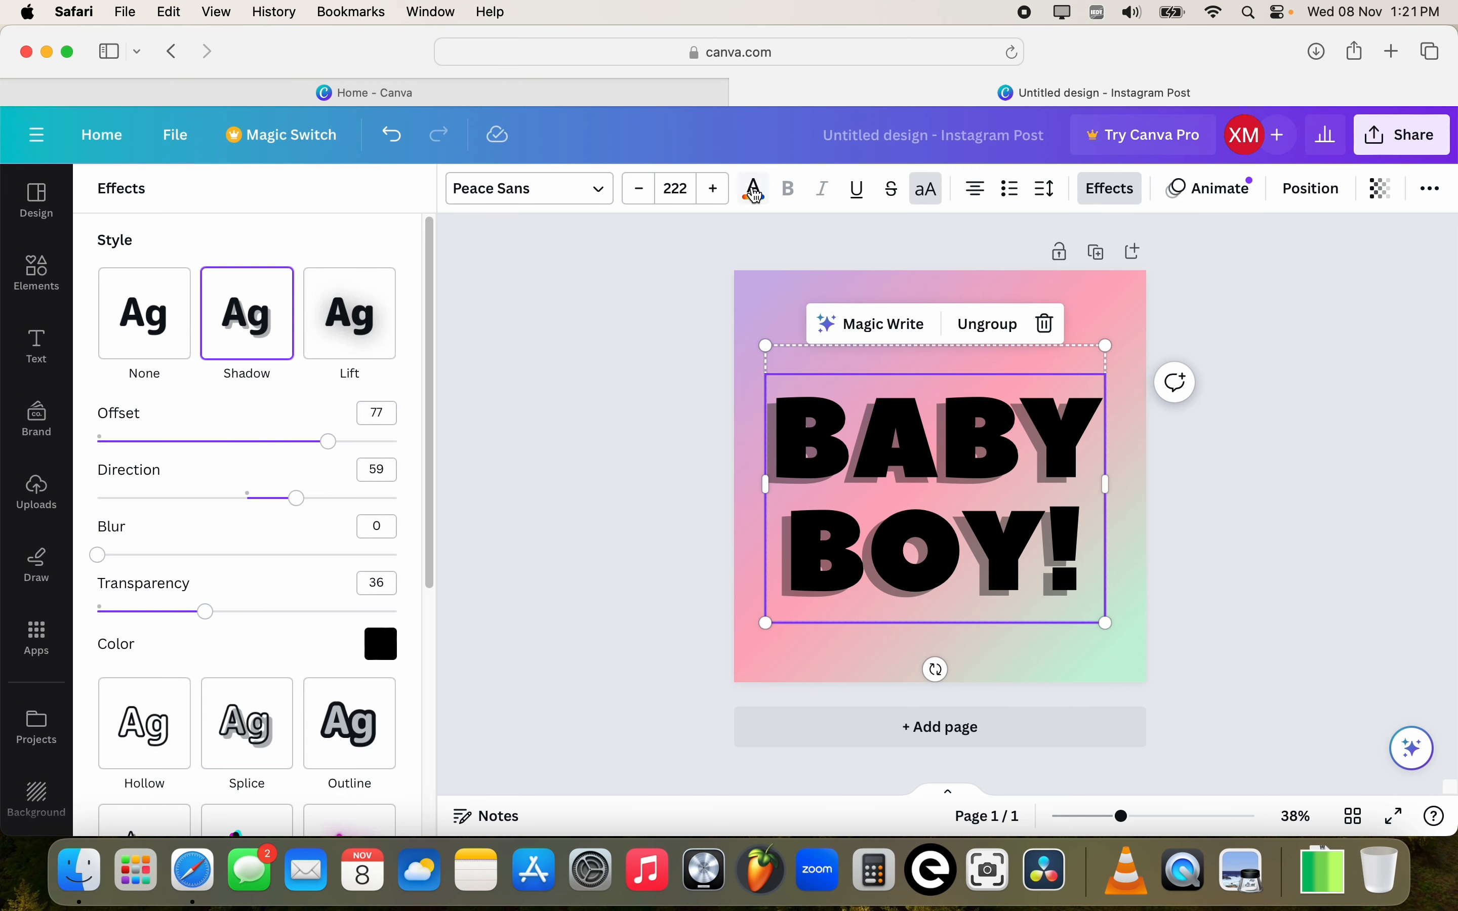
Change the BABY BOY! text colour to the white Document colours swatch.
click(753, 188)
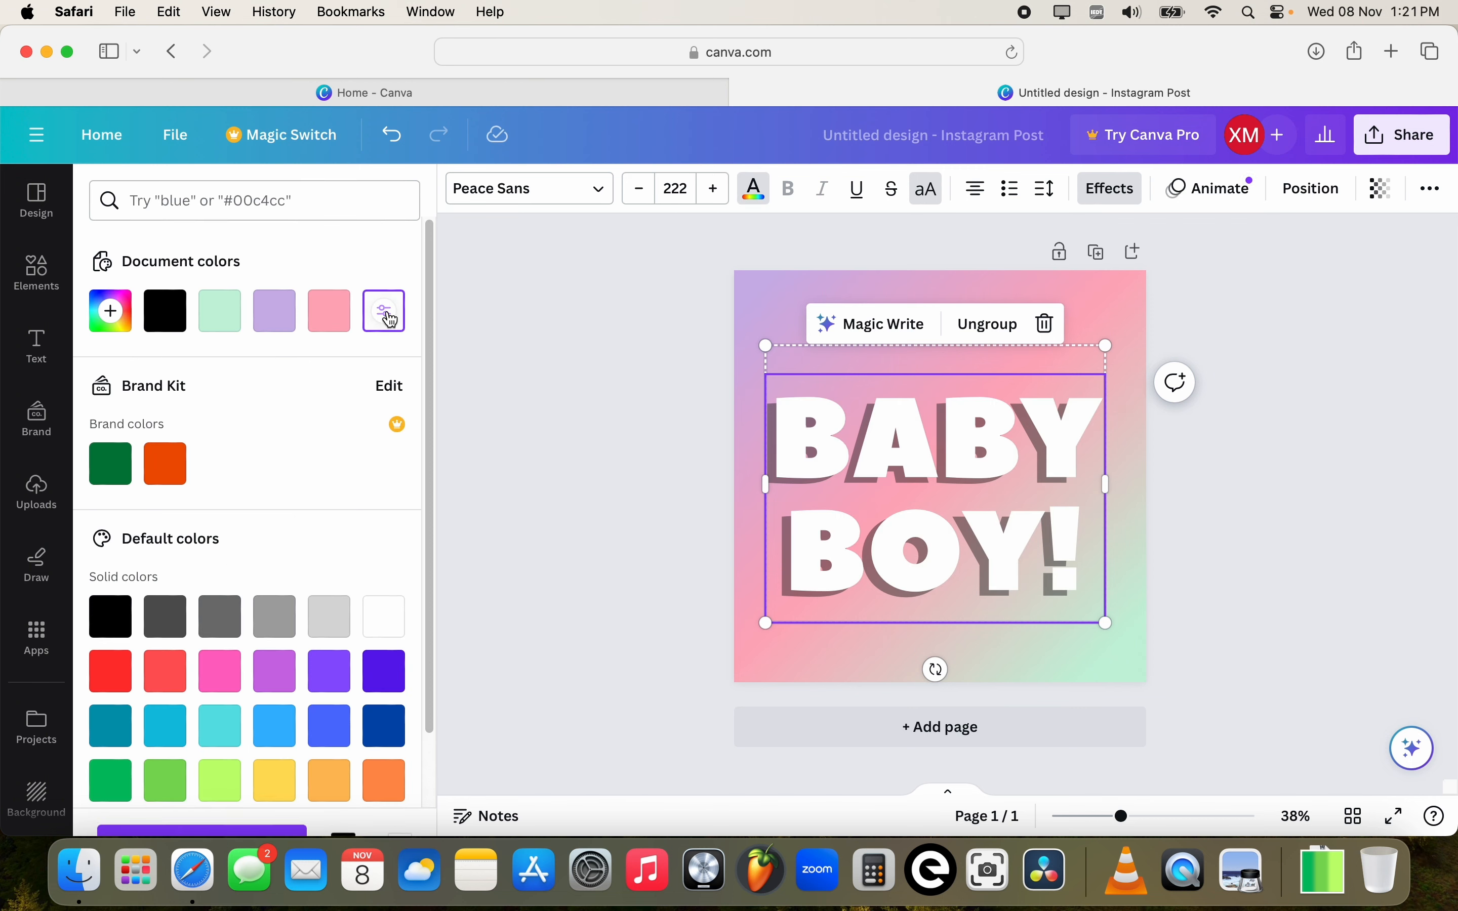
click(383, 311)
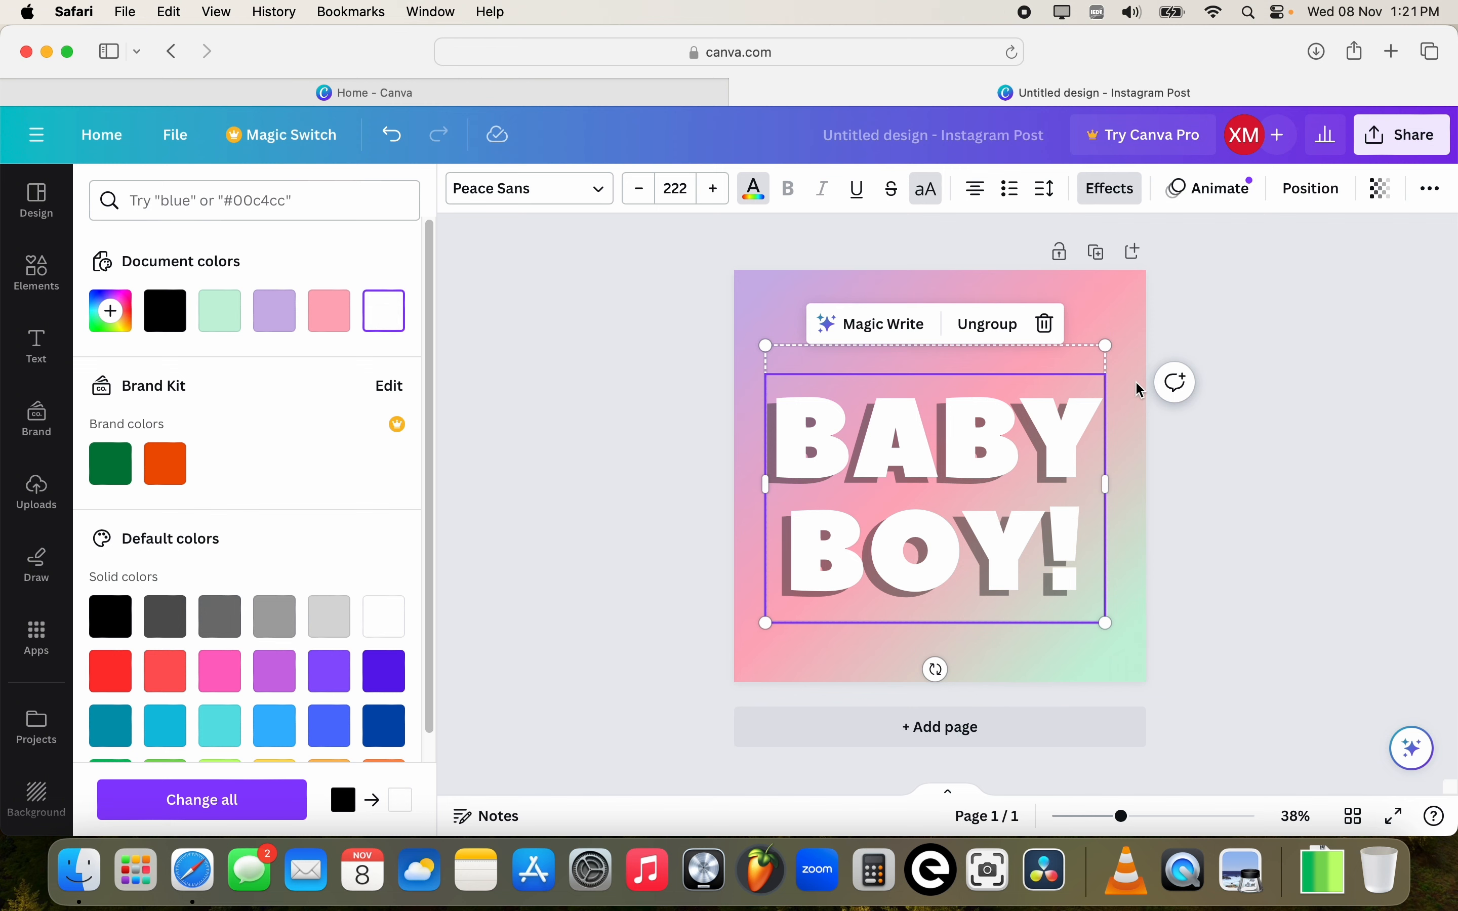
click(1110, 189)
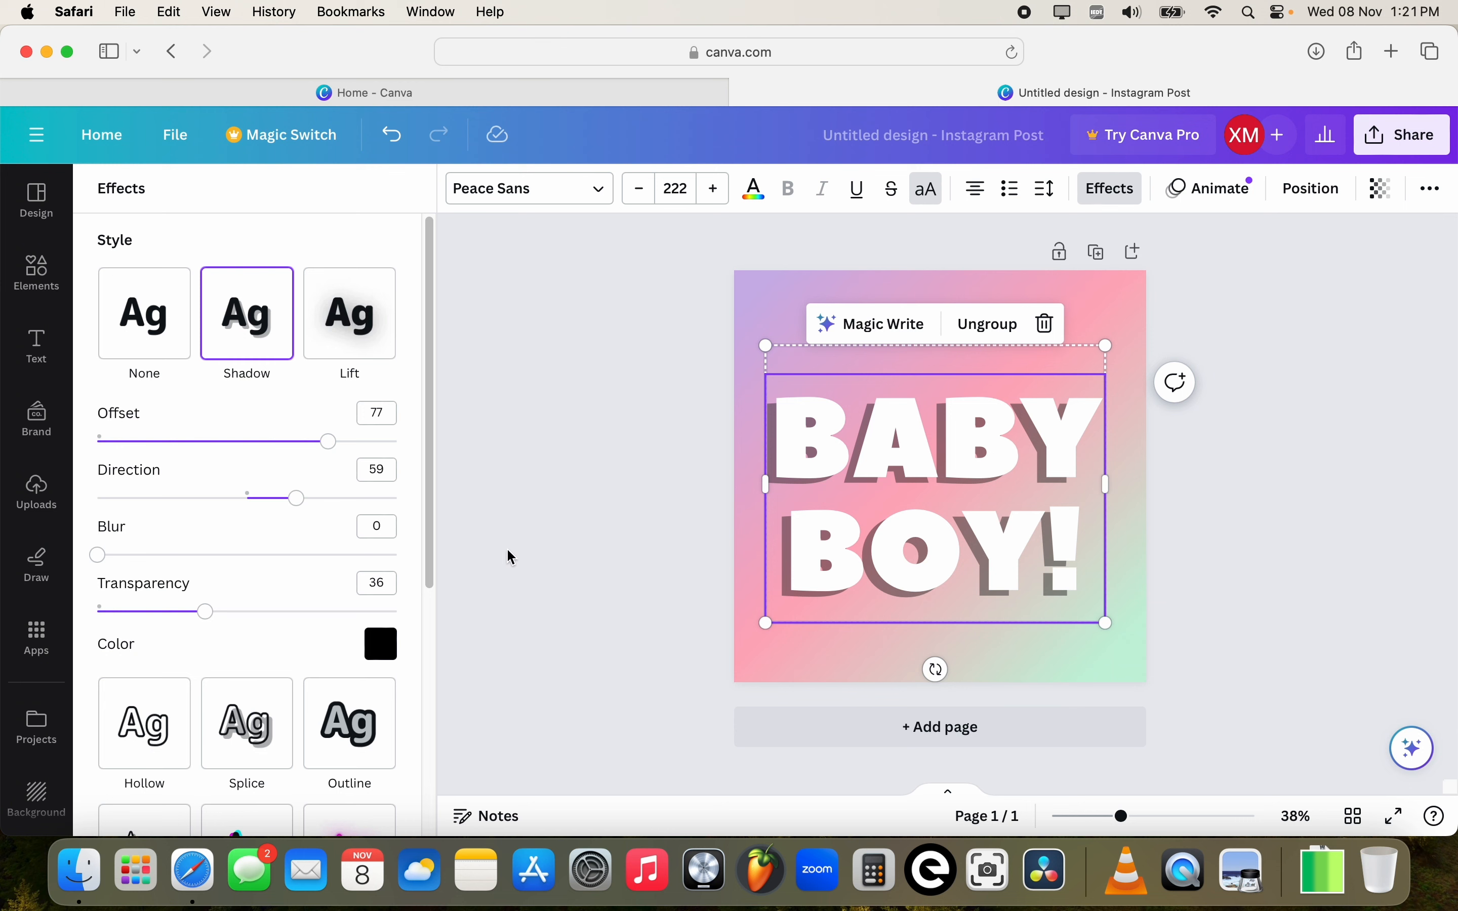
Recolour the drop shadow, trying pink, mint and green before settling on the orange brand colour.
click(381, 644)
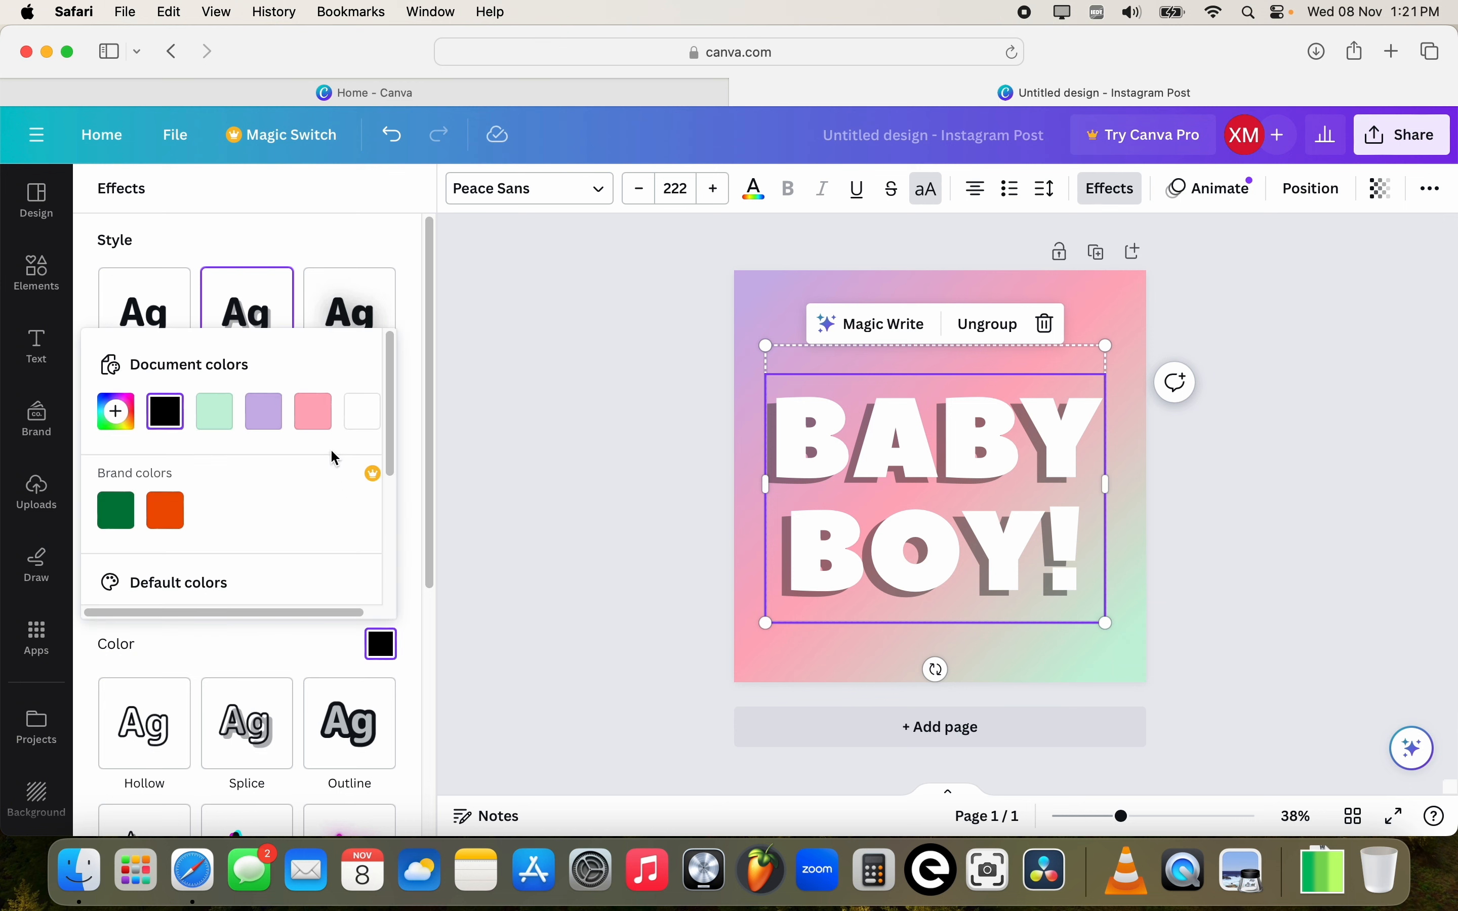
click(312, 411)
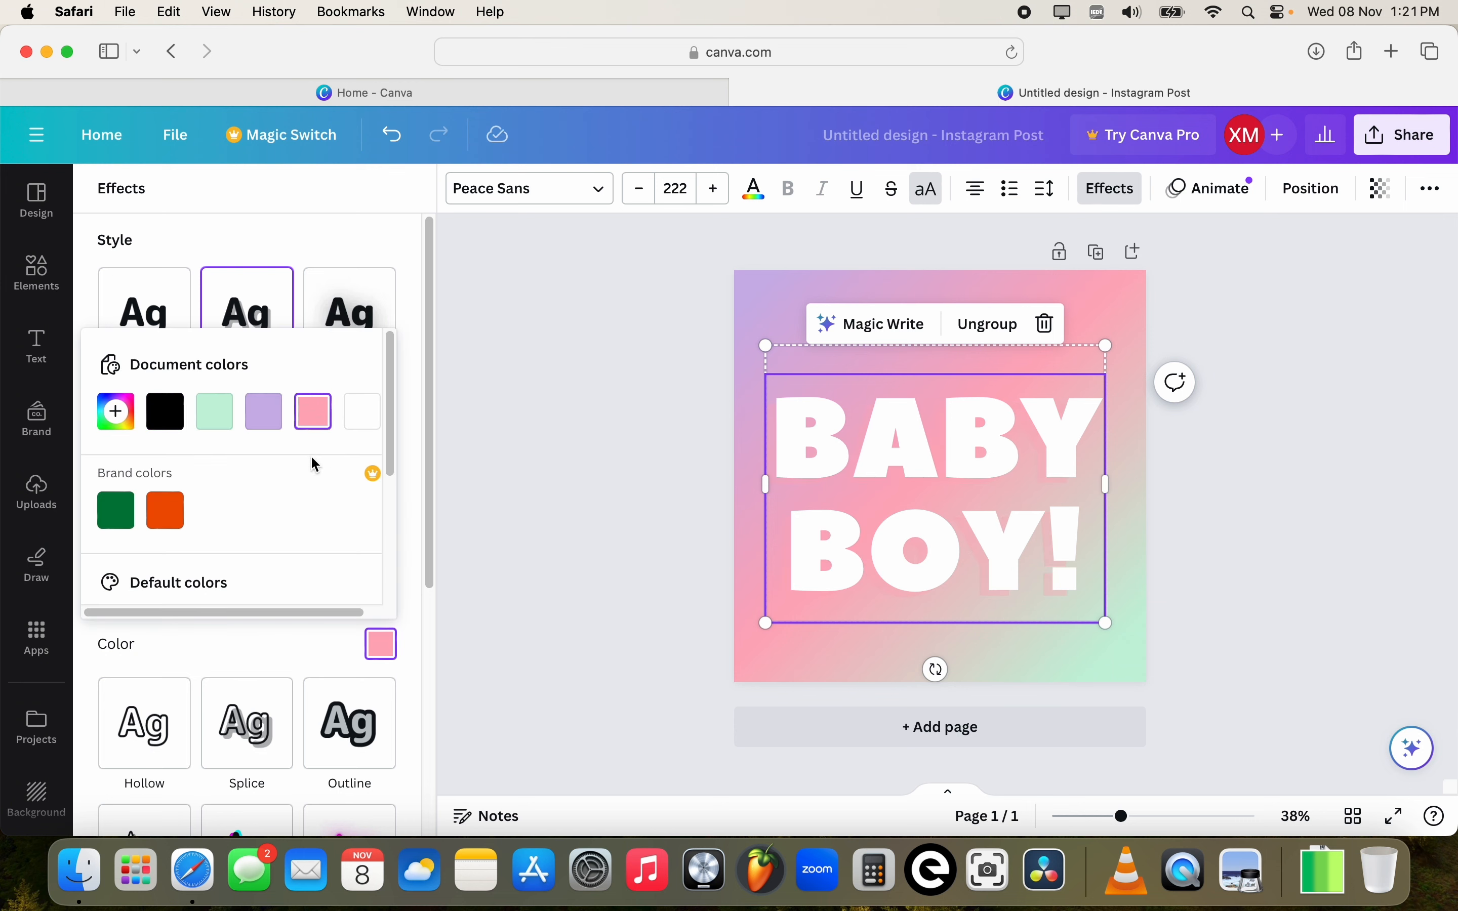
click(263, 411)
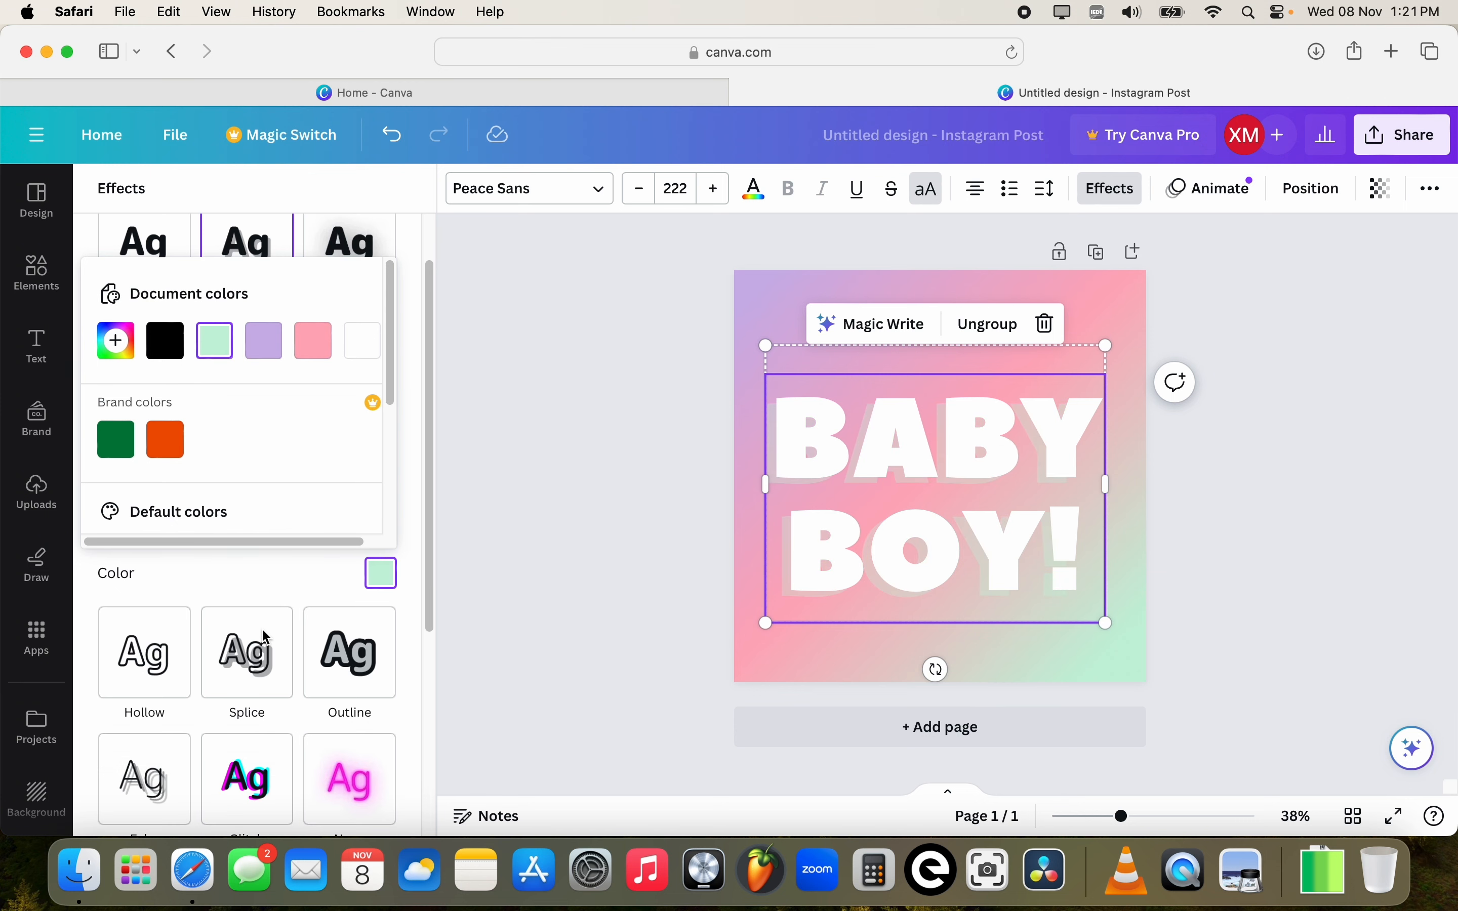
click(164, 444)
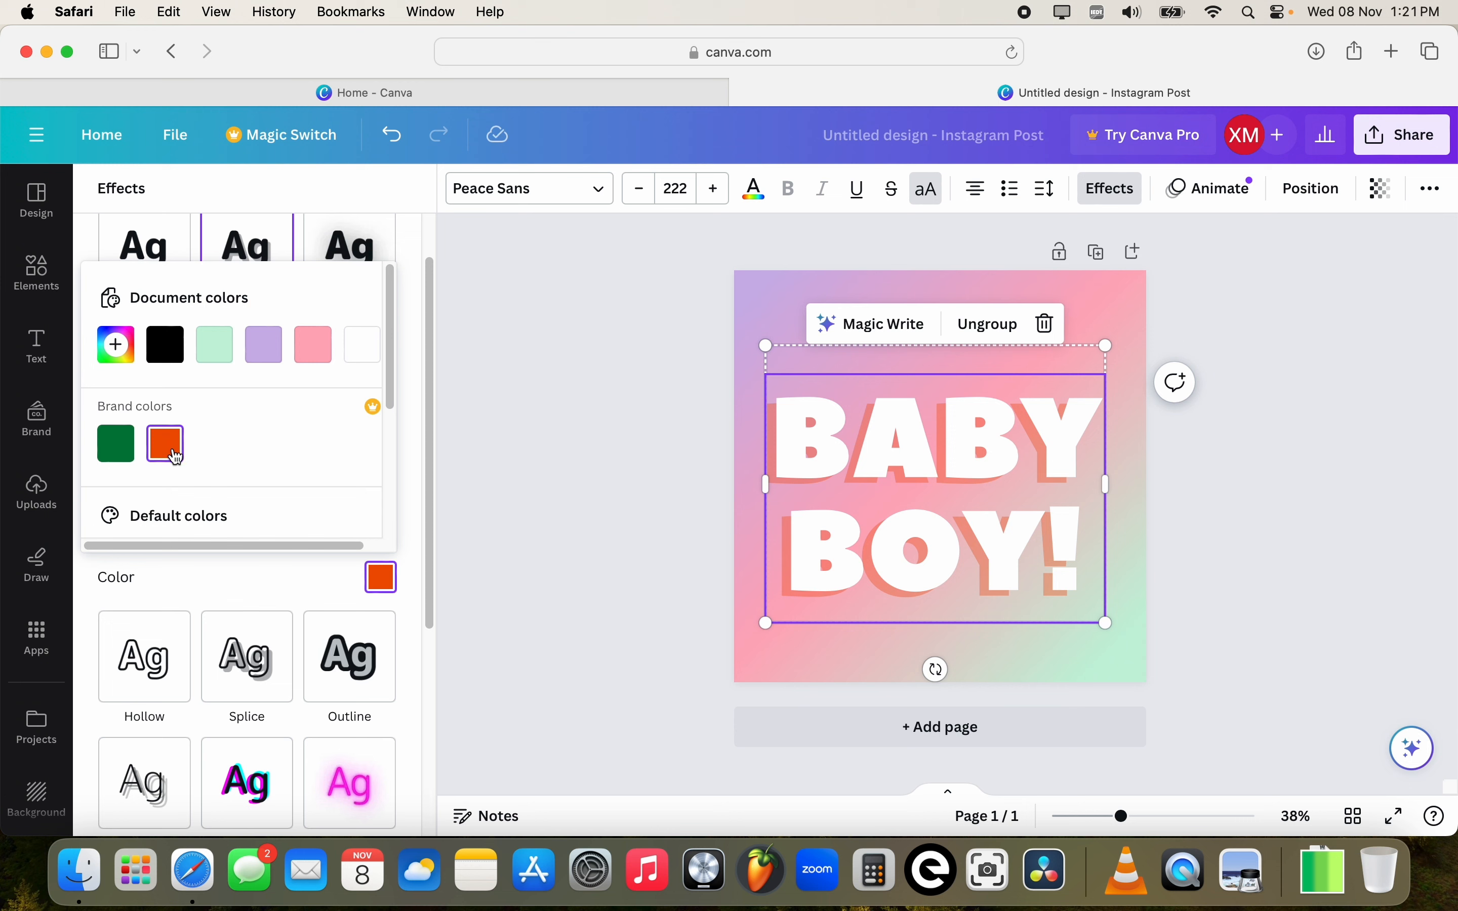
click(116, 443)
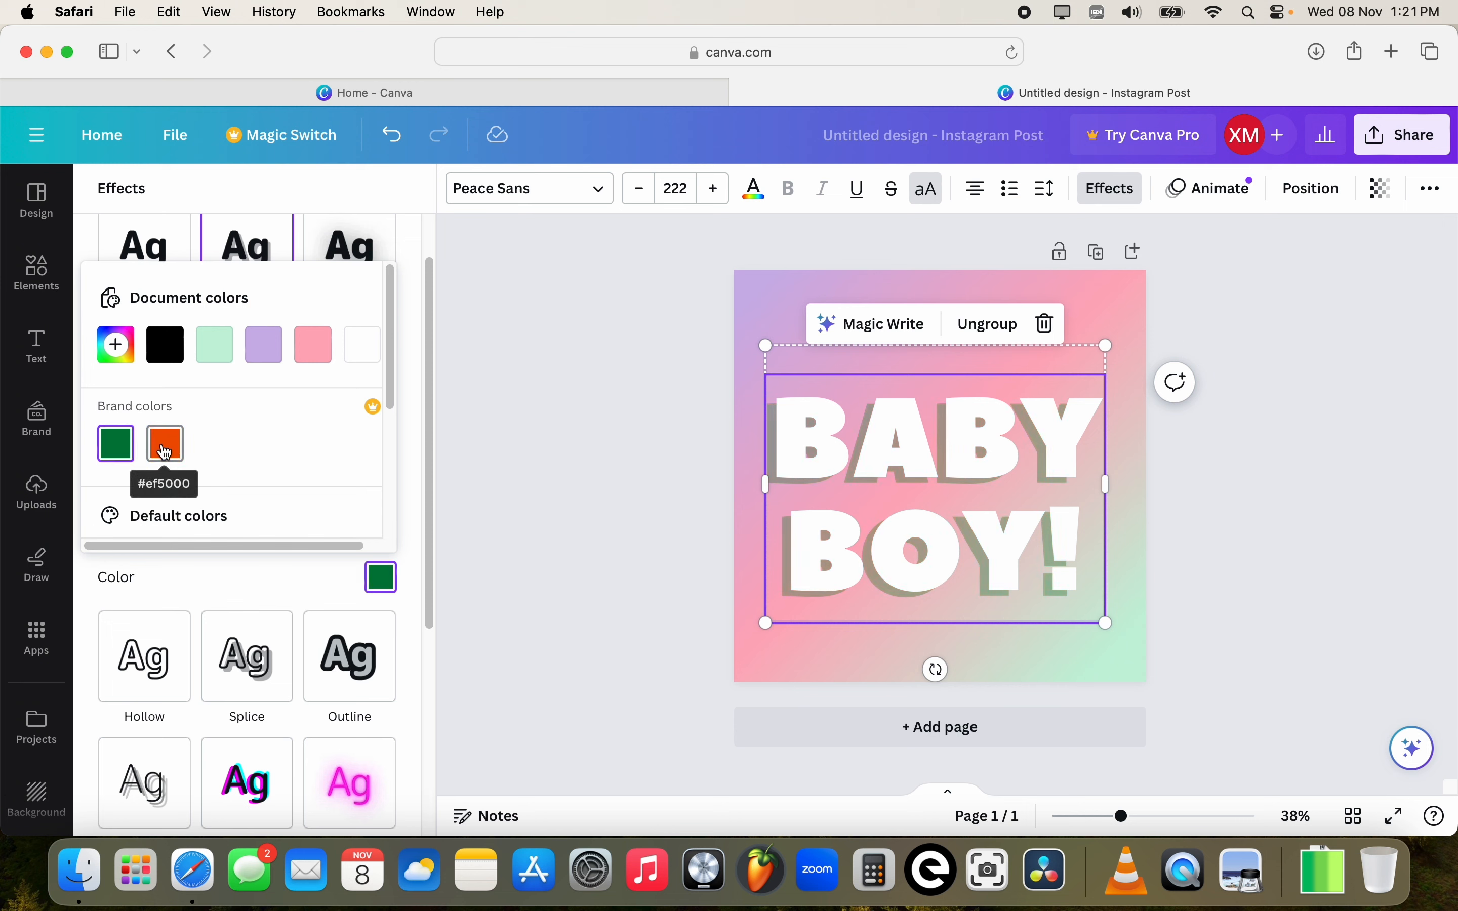
click(165, 443)
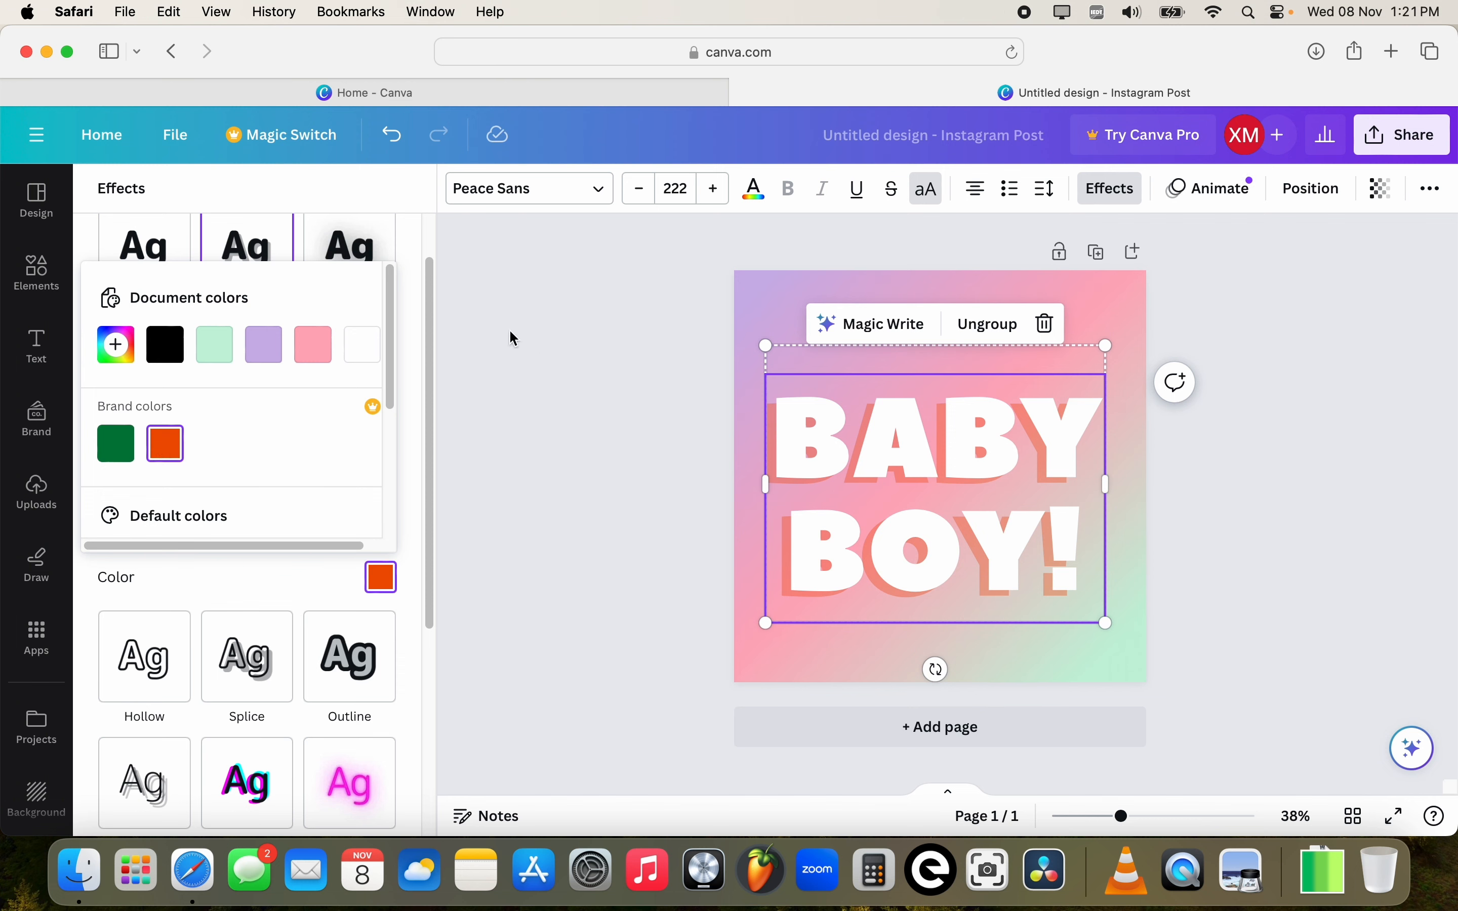
click(35, 346)
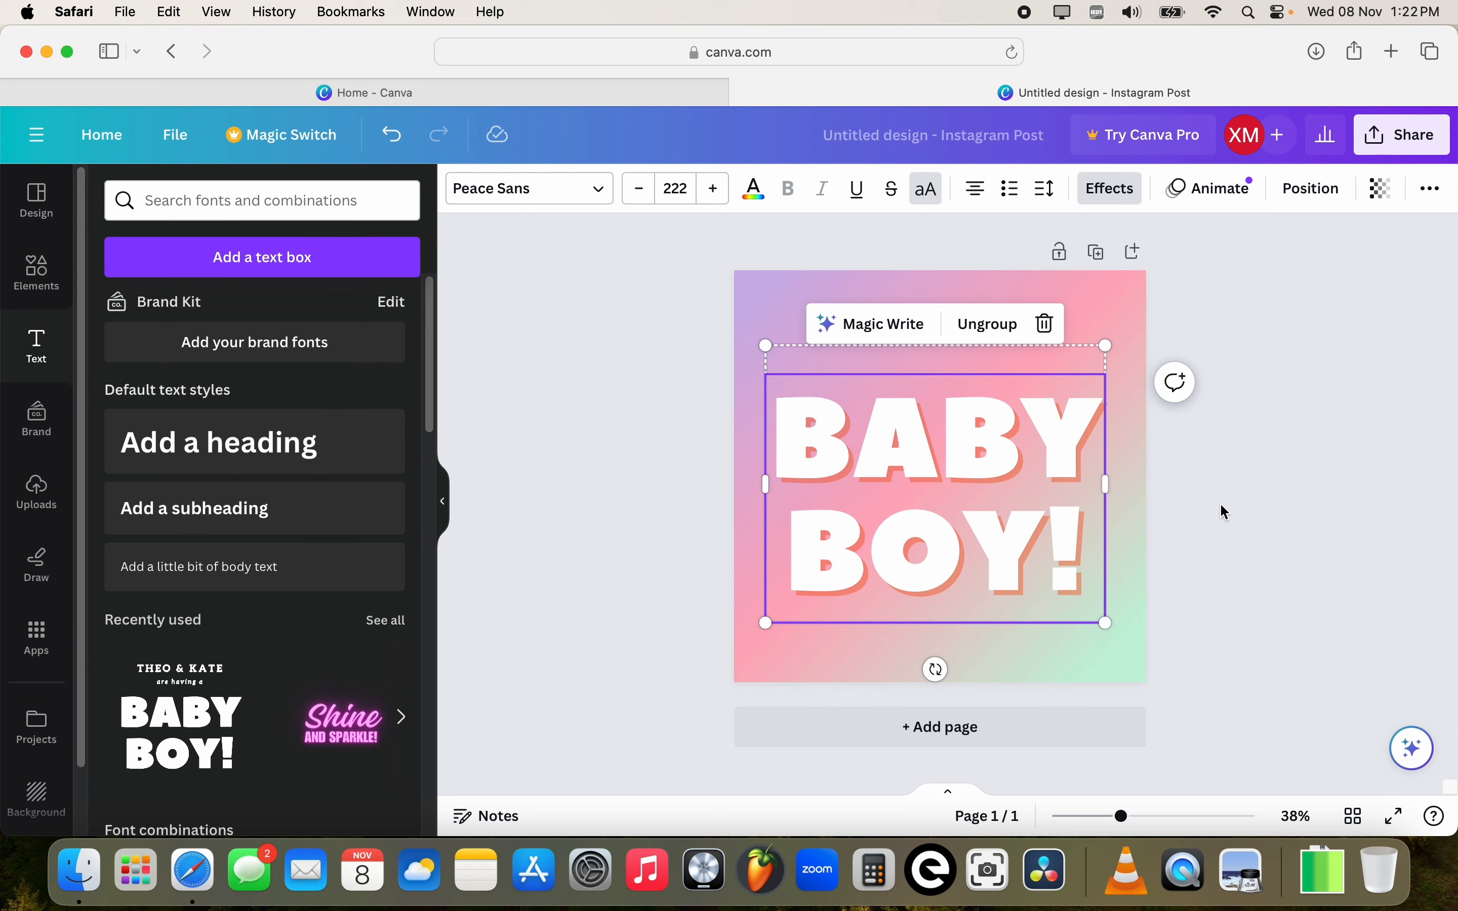
mouse_move(1241, 499)
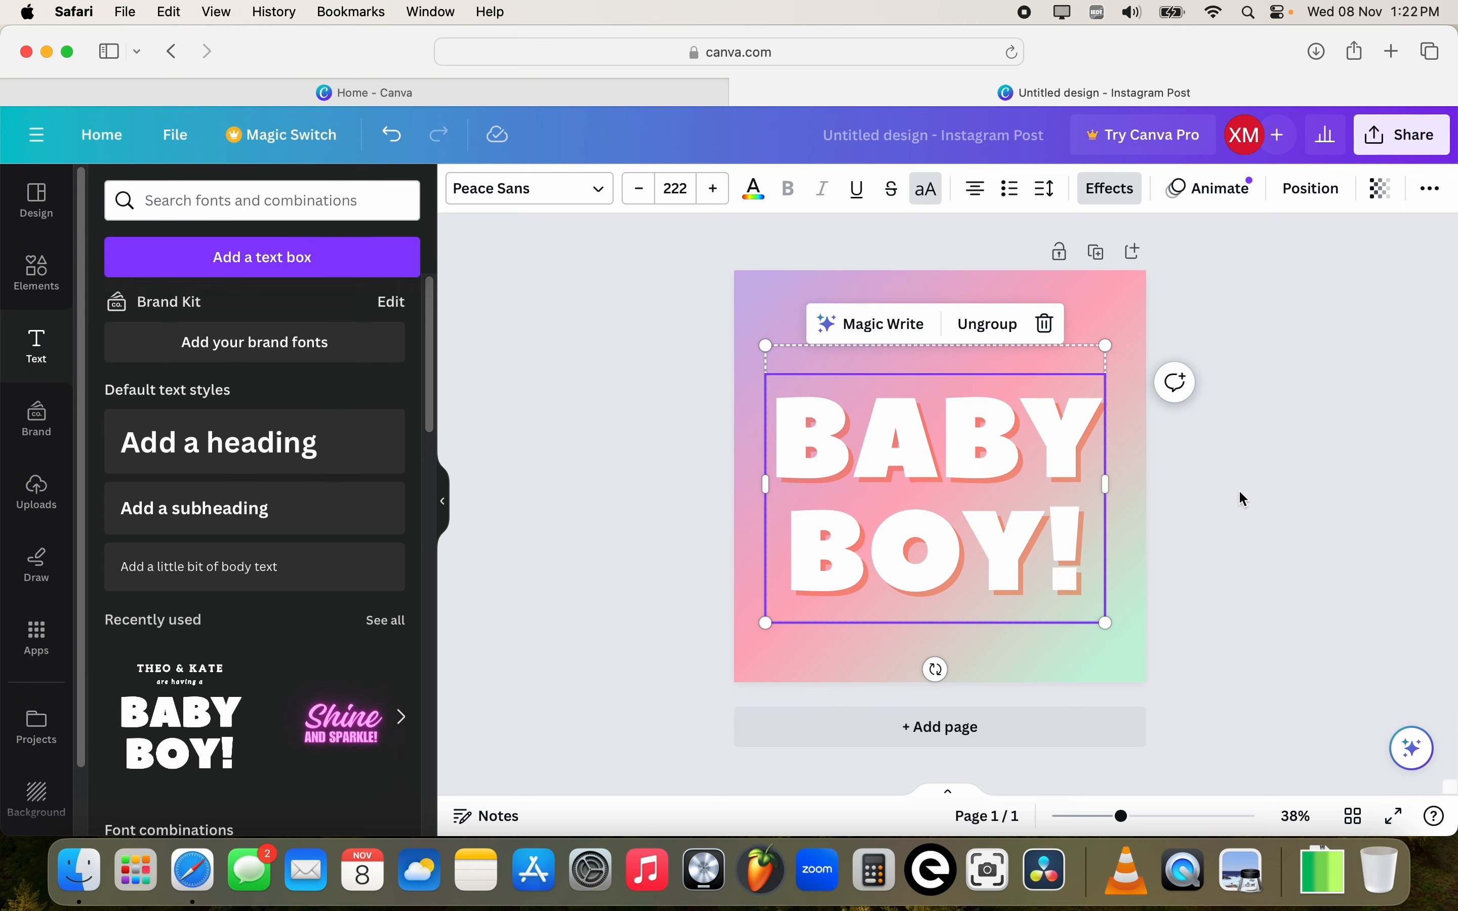
mouse_move(1193, 478)
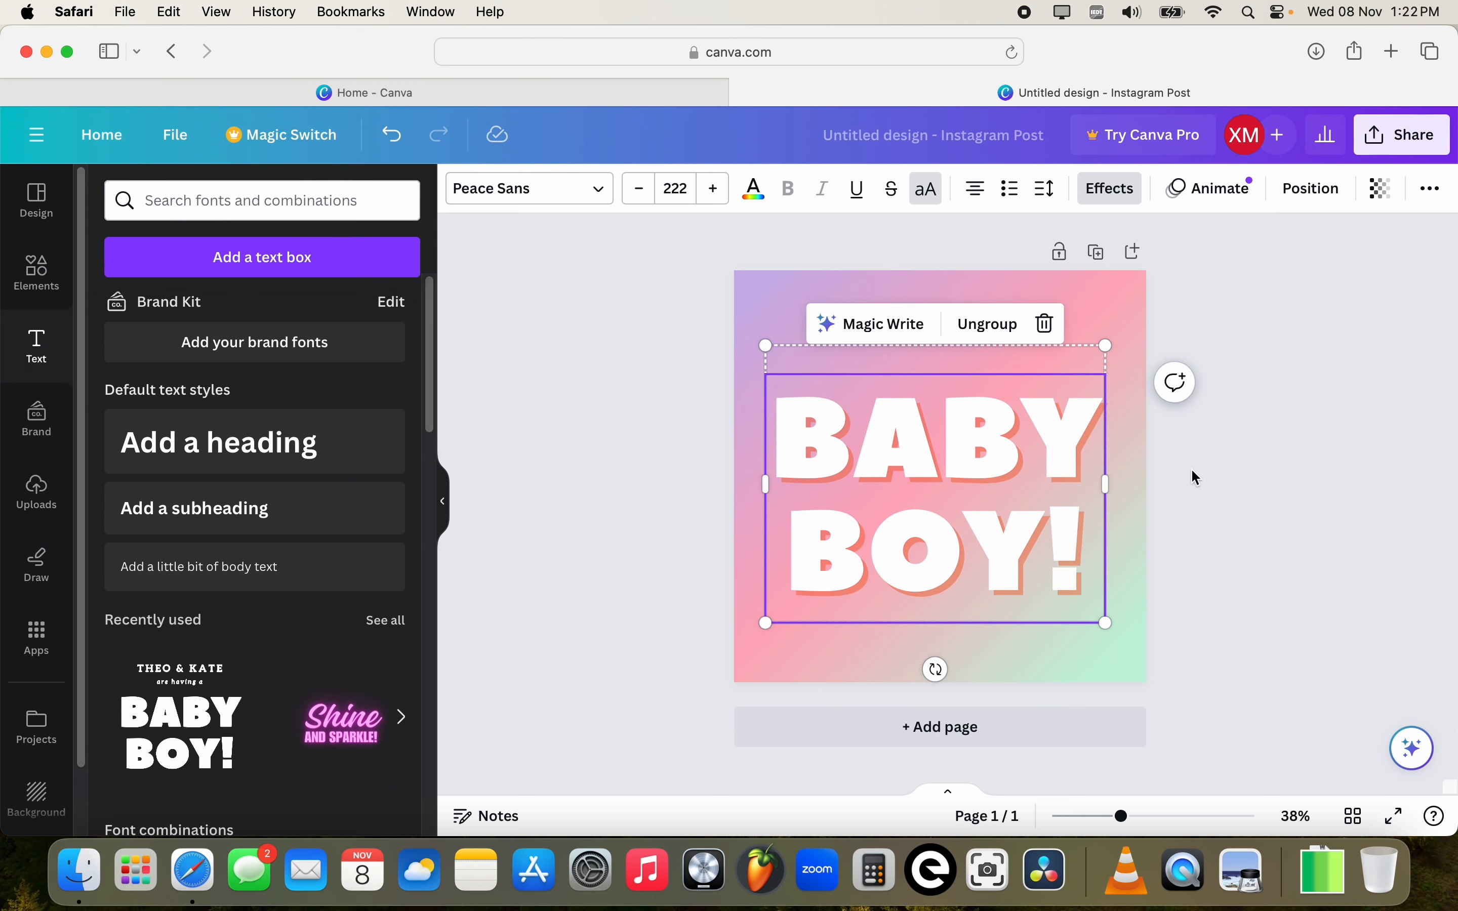